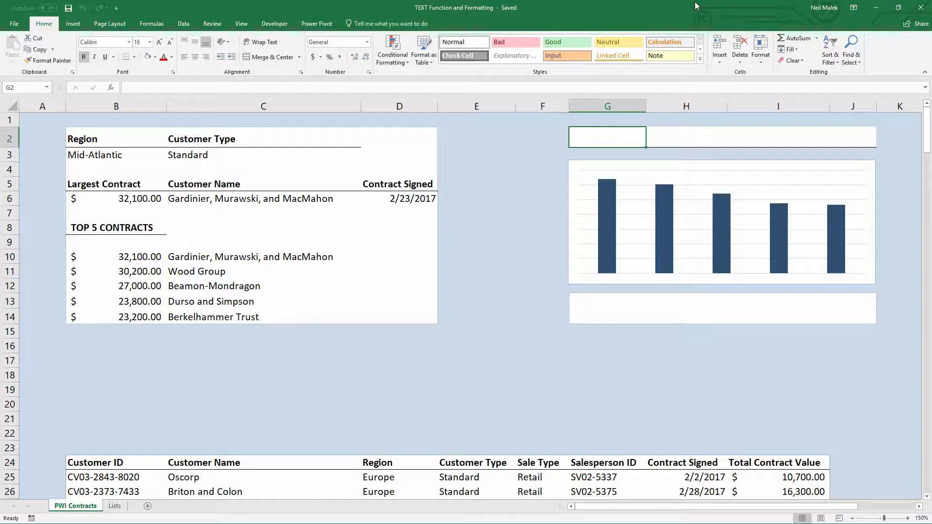
pyautogui.moveTo(162, 153)
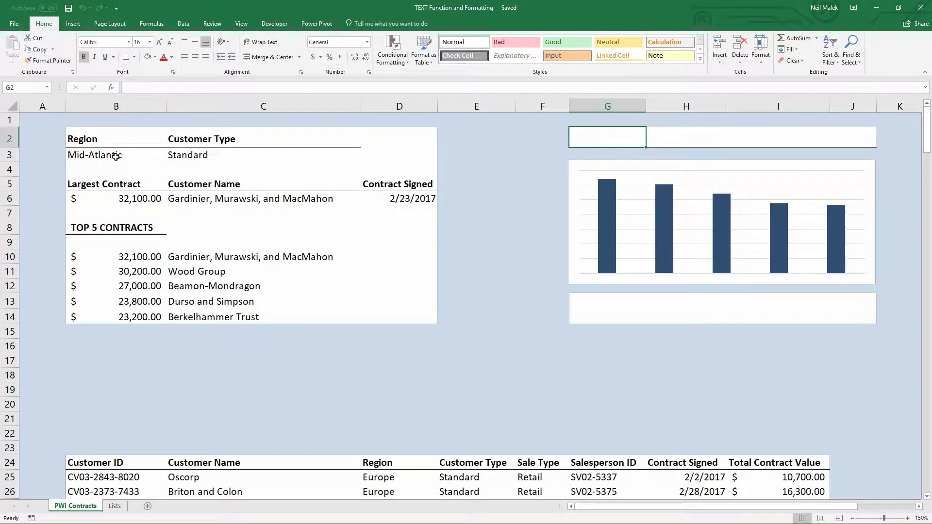
# Replace the dashboard region Mid-Atlantic in B3 with Southeast
pyautogui.click(170, 154)
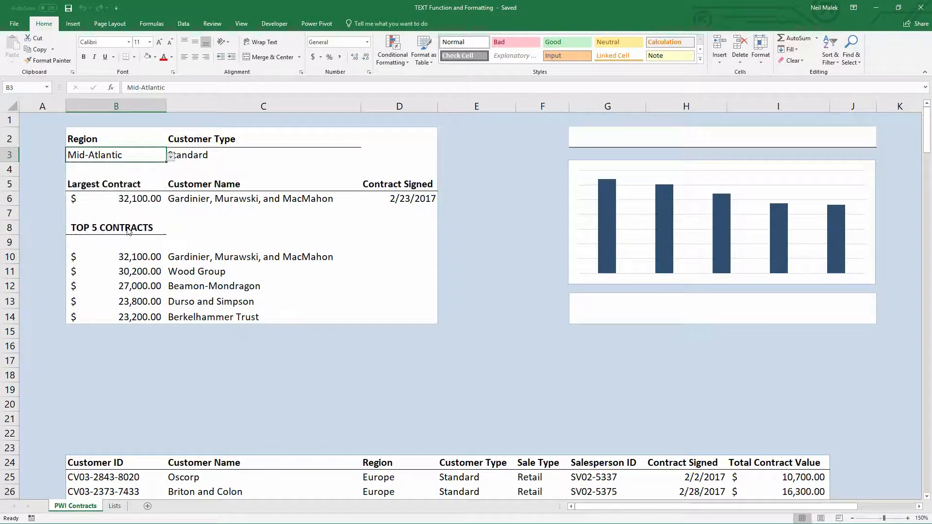
pyautogui.write('Southeast')
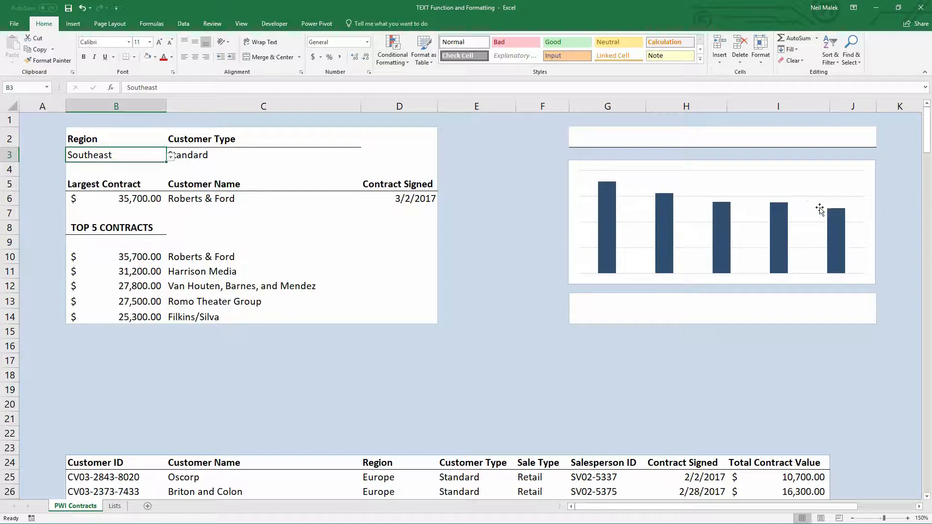
pyautogui.moveTo(704, 177)
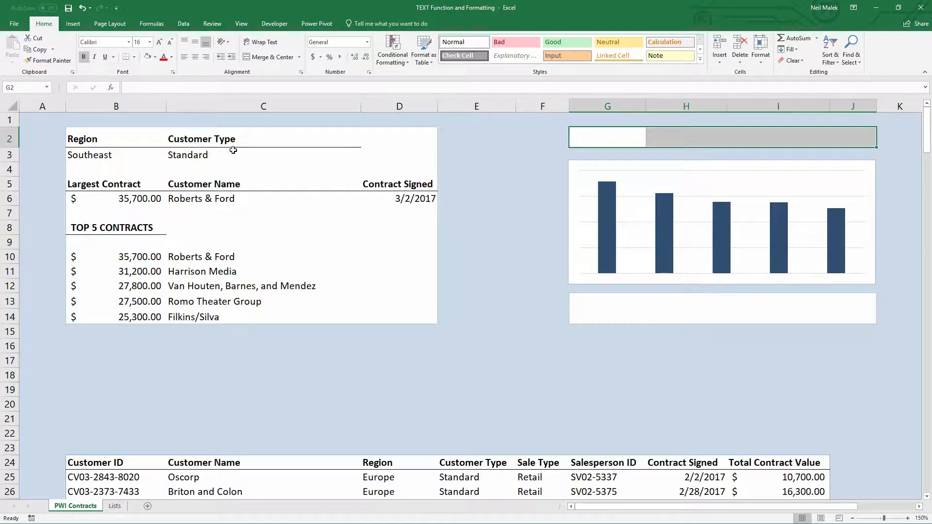
pyautogui.moveTo(224, 155)
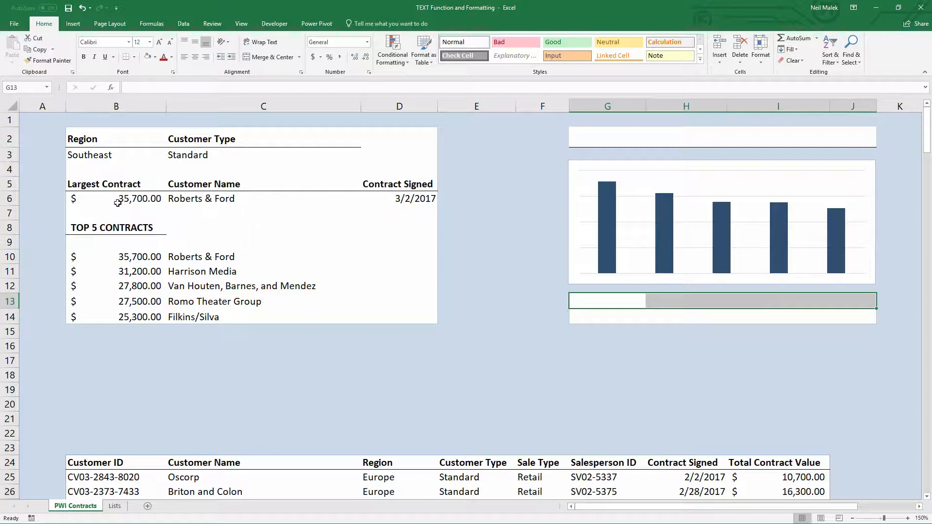
pyautogui.moveTo(652, 239)
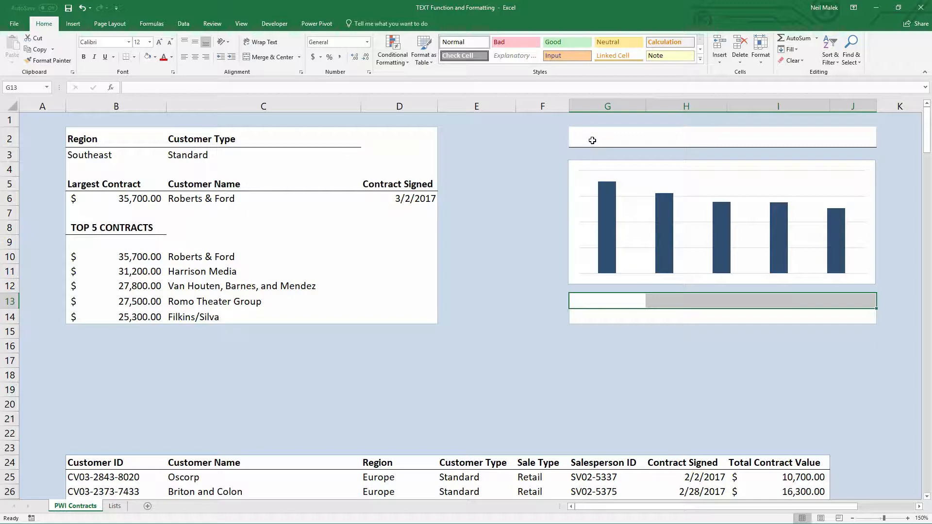
# Start the G2 heading formula joining the Region label B2, ": " and the region value B3
pyautogui.click(607, 136)
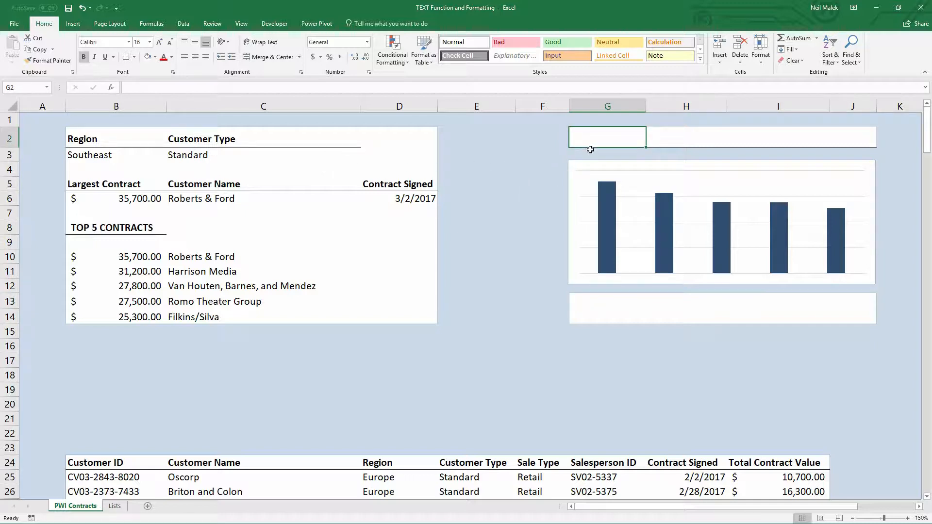
pyautogui.moveTo(566, 163)
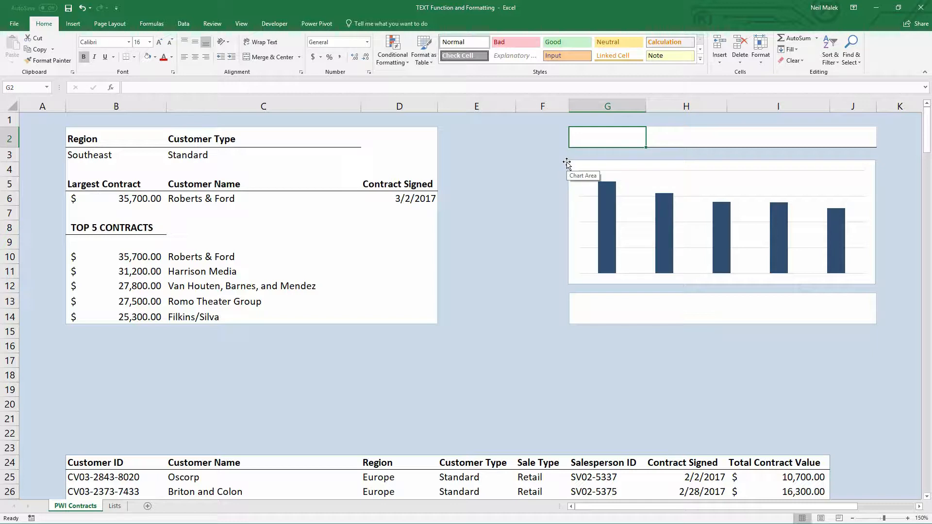
pyautogui.write('=')
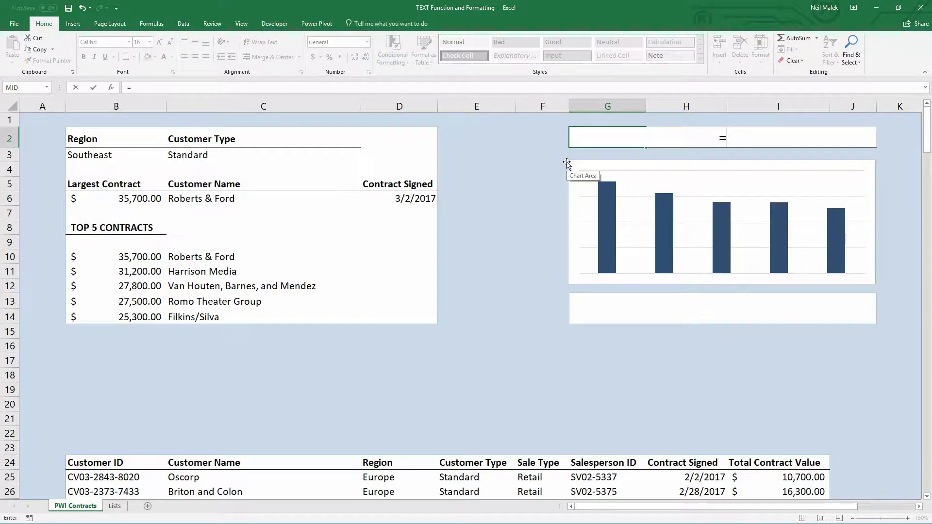
pyautogui.moveTo(563, 163)
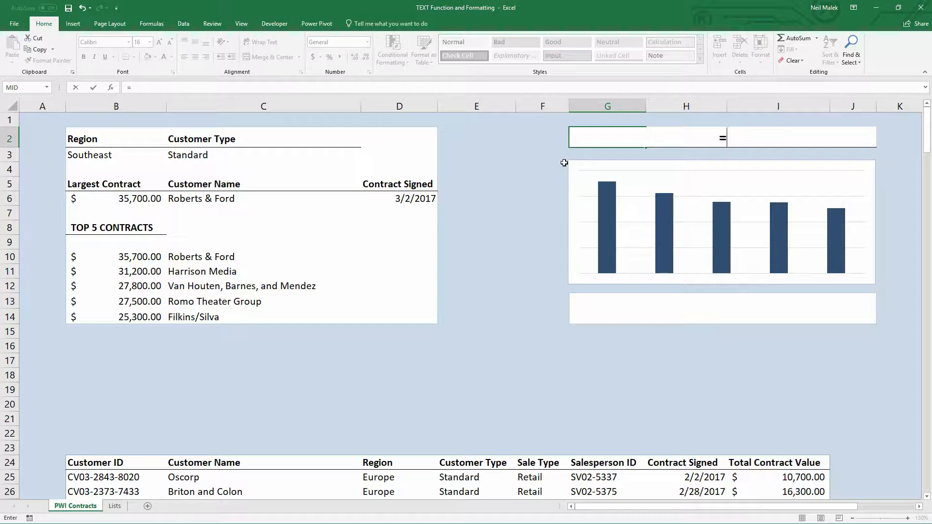
pyautogui.click(101, 139)
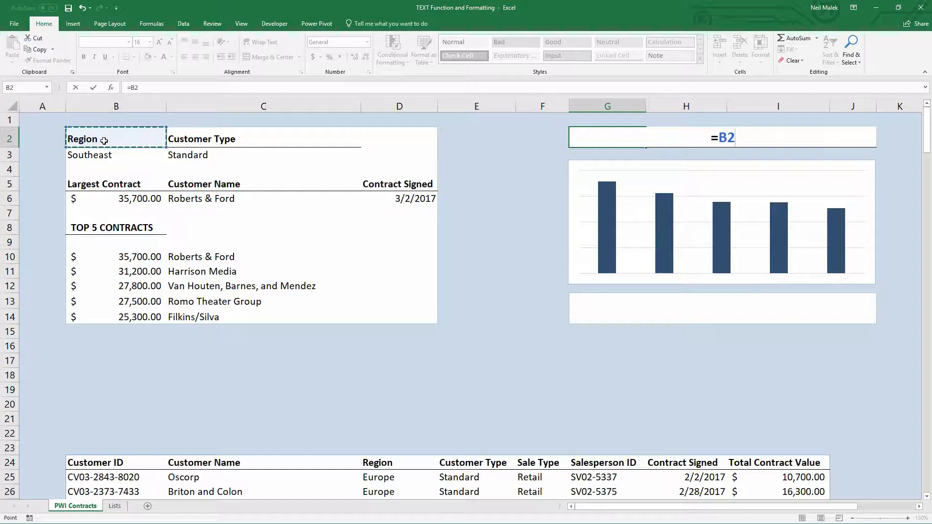
pyautogui.write('&')
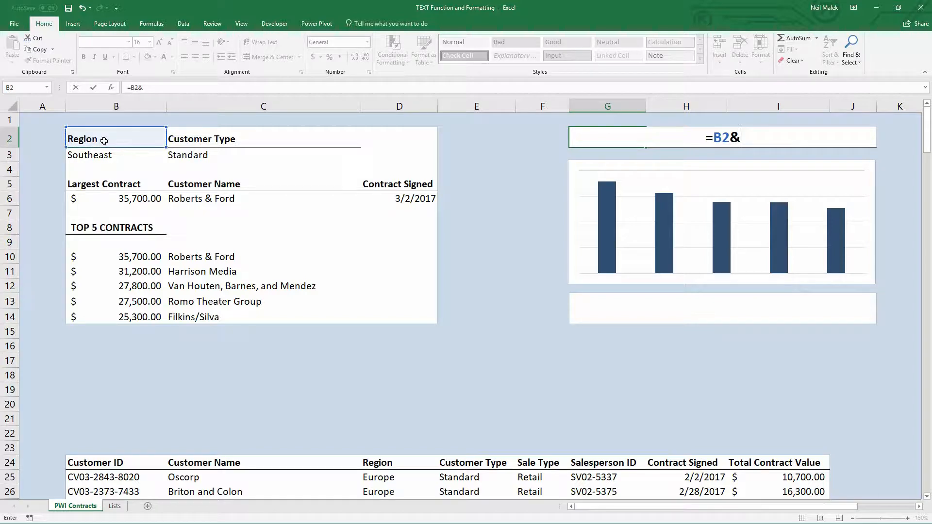
pyautogui.write('":')
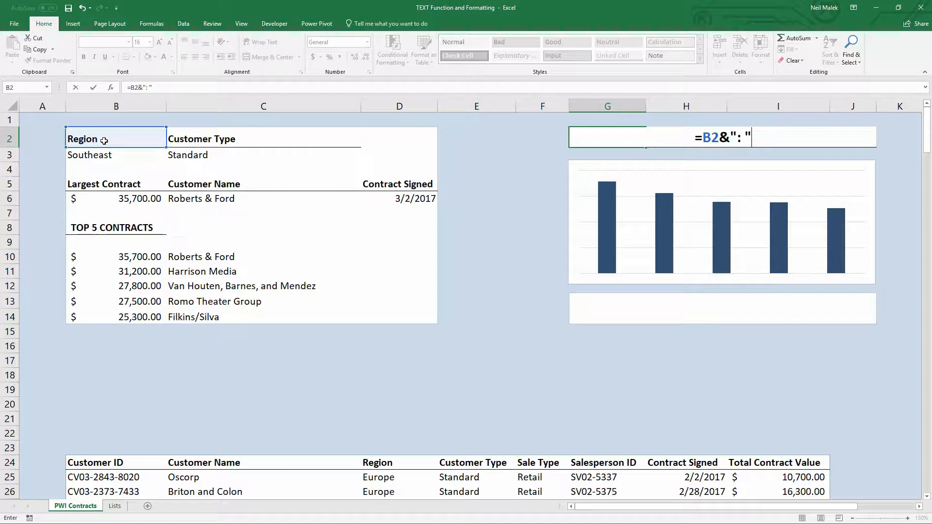
pyautogui.write('&')
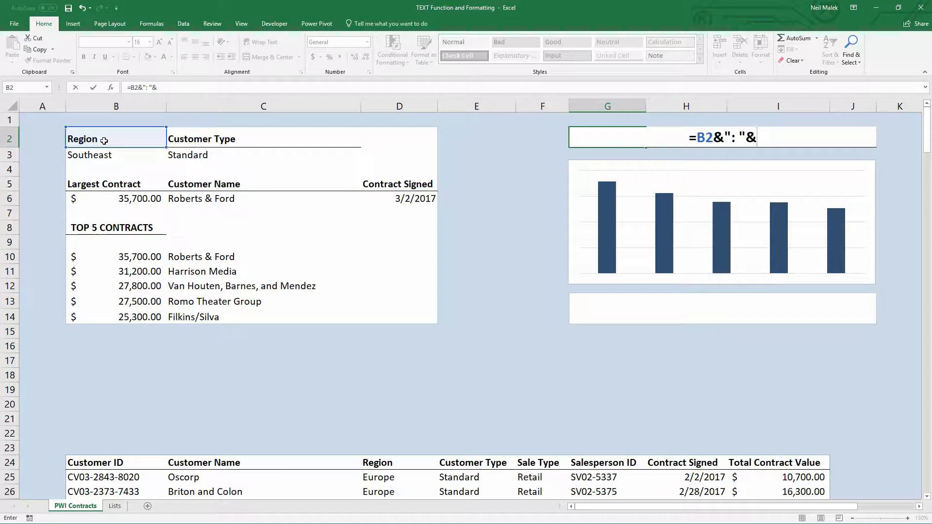
pyautogui.click(116, 155)
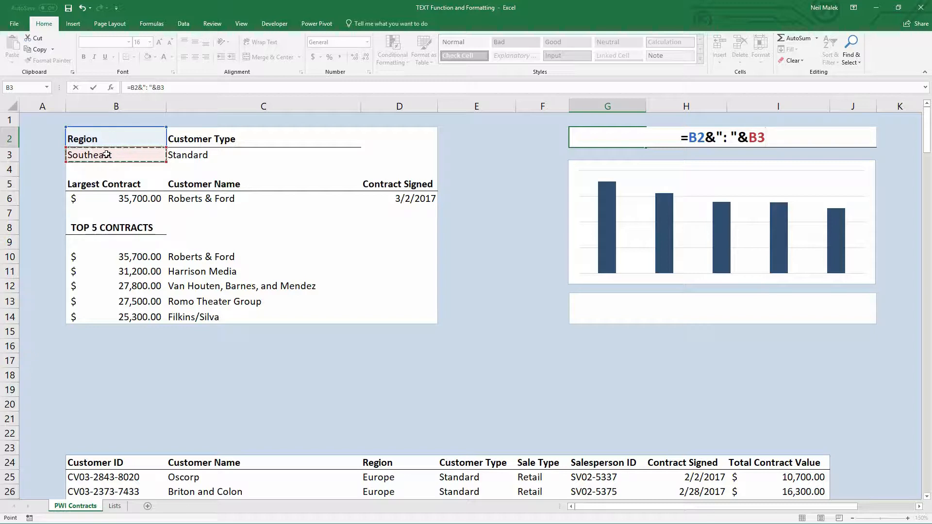
# Extend the heading with " // ", the Customer Type label C2, ": " and its value C3
pyautogui.write('&')
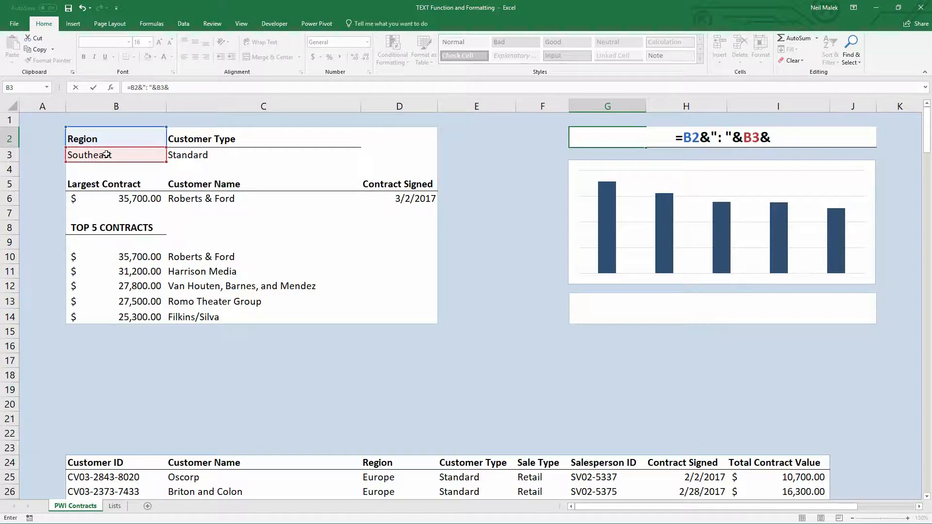
pyautogui.write('"')
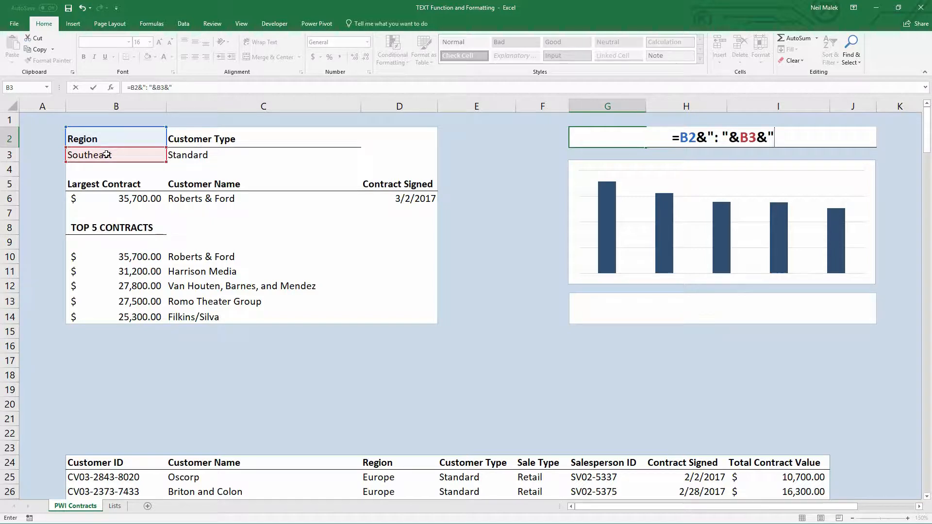
pyautogui.write('//')
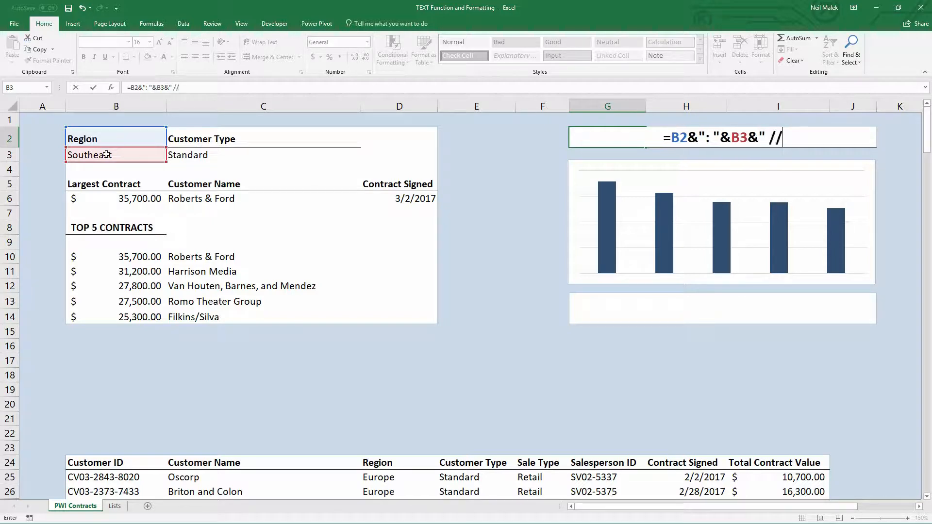
pyautogui.write('"')
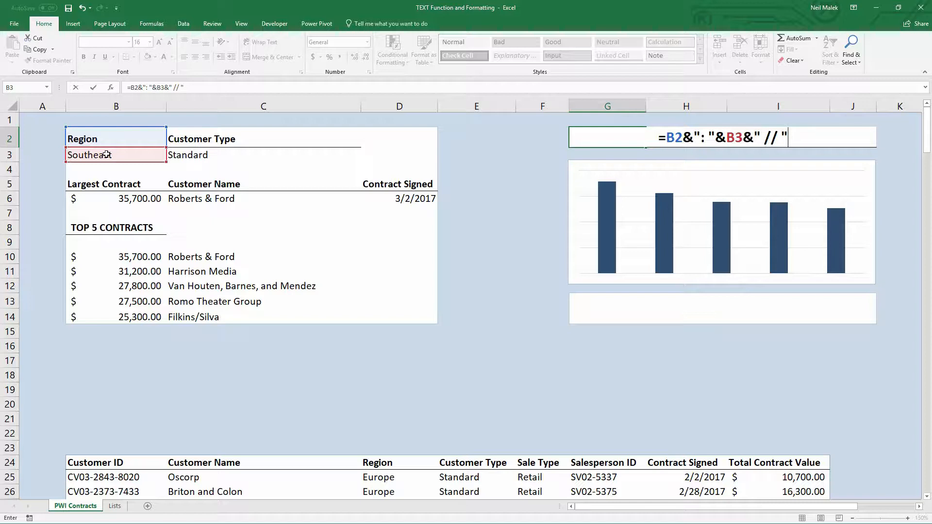
pyautogui.write('&')
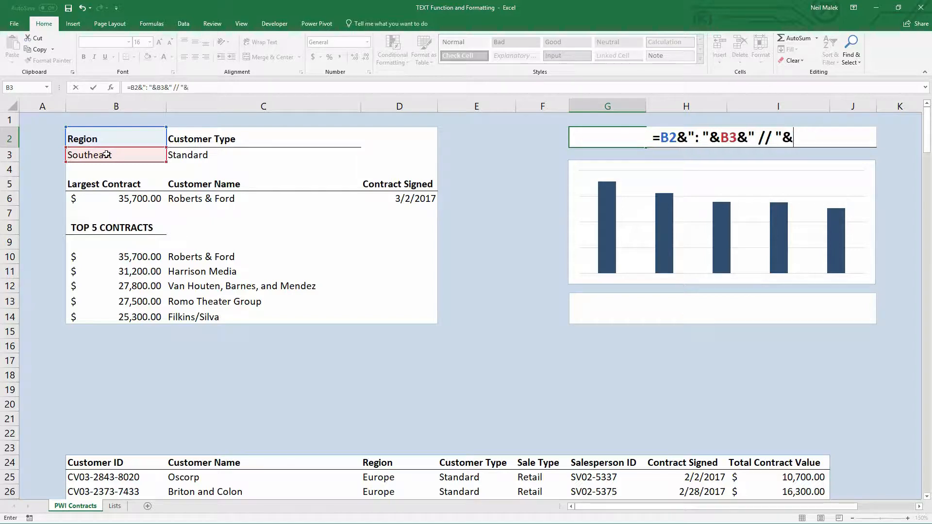
pyautogui.click(263, 139)
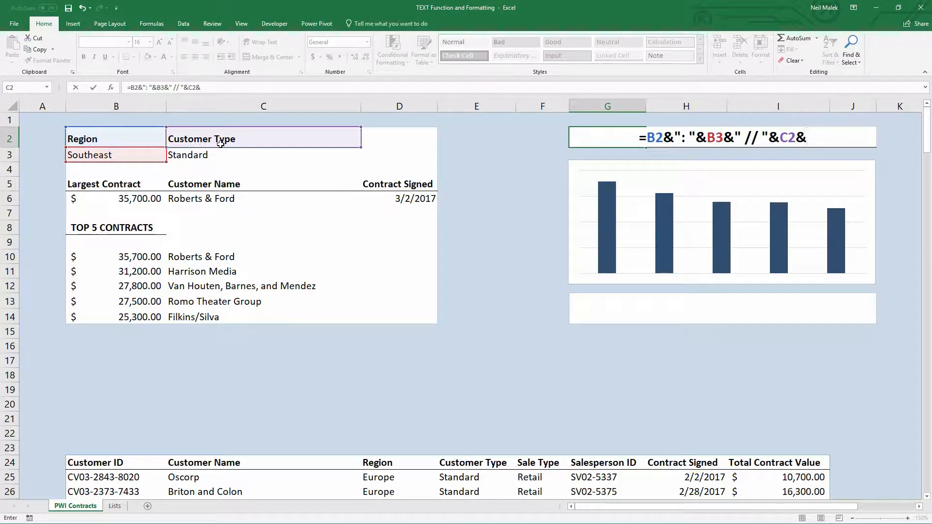
pyautogui.write('": "')
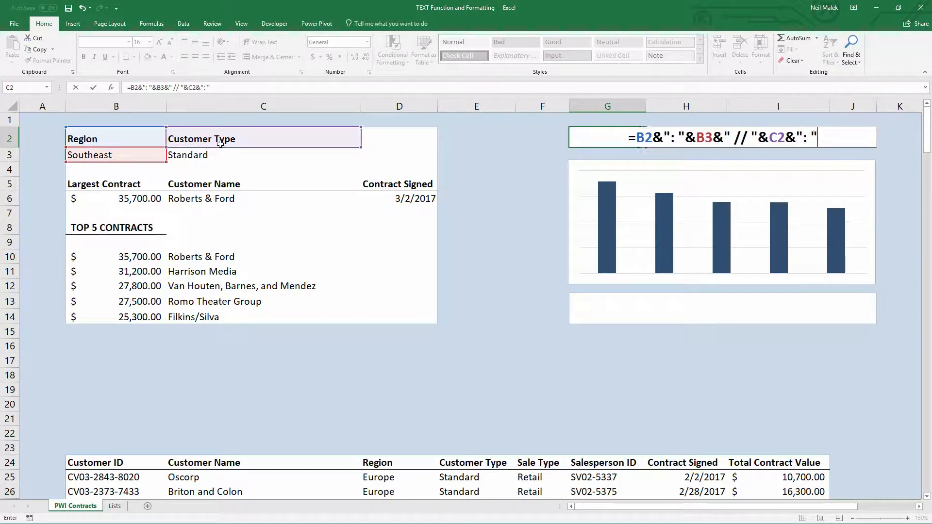
pyautogui.write('&')
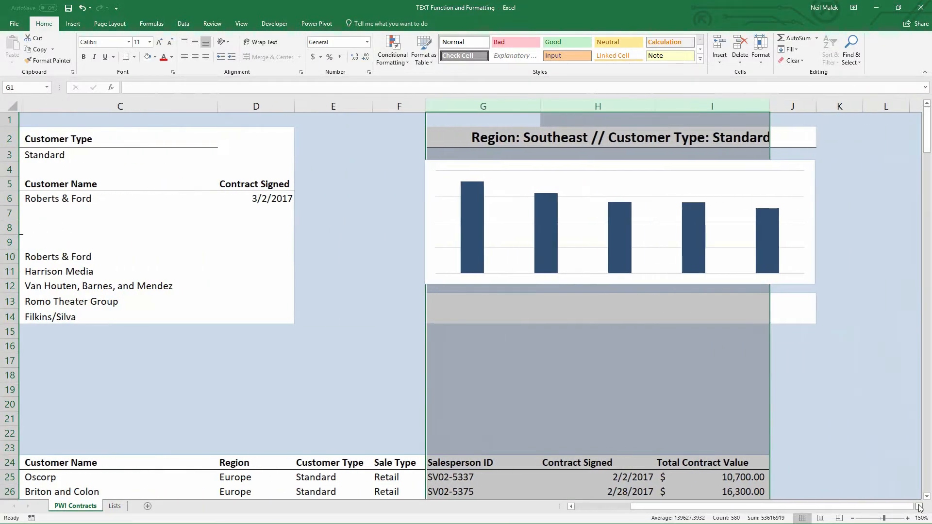
# Widen column E and pick Northeast as the dashboard region from the B3 dropdown
pyautogui.click(329, 106)
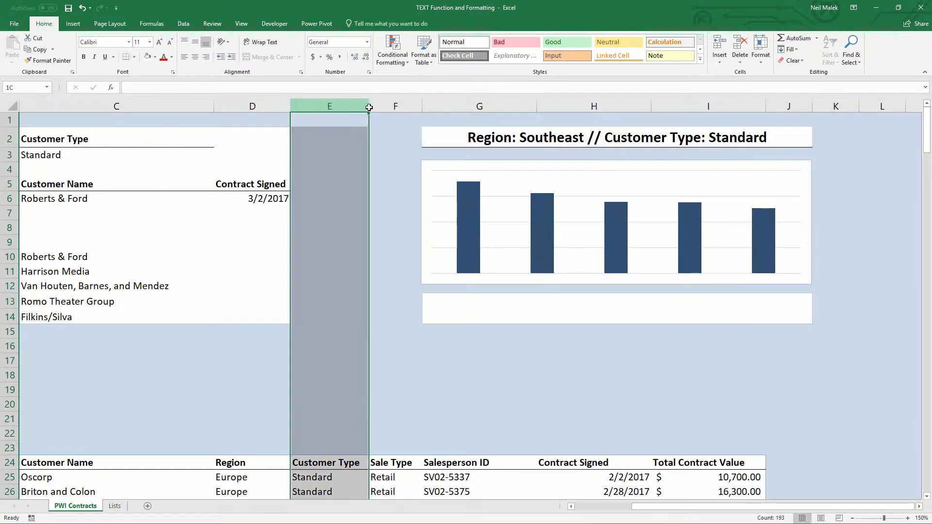
pyautogui.moveTo(368, 106); pyautogui.dragTo(399, 106)
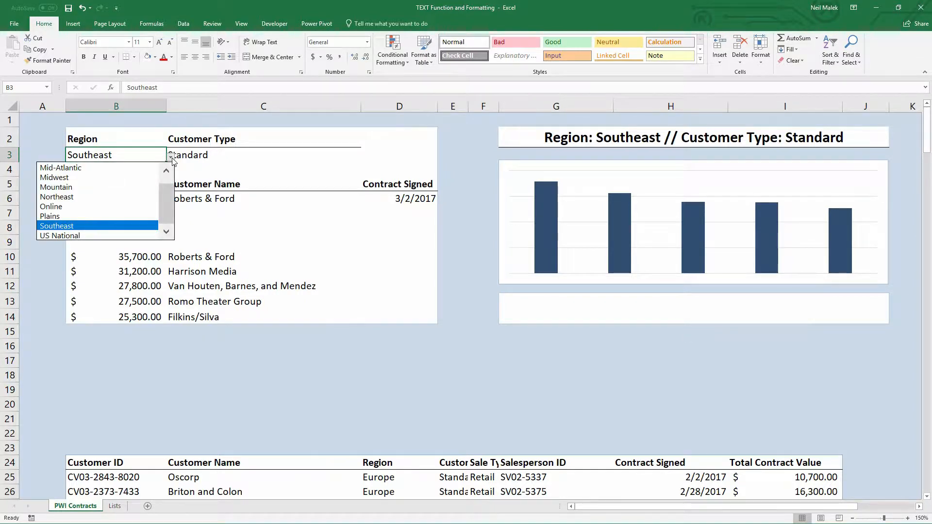
pyautogui.click(57, 197)
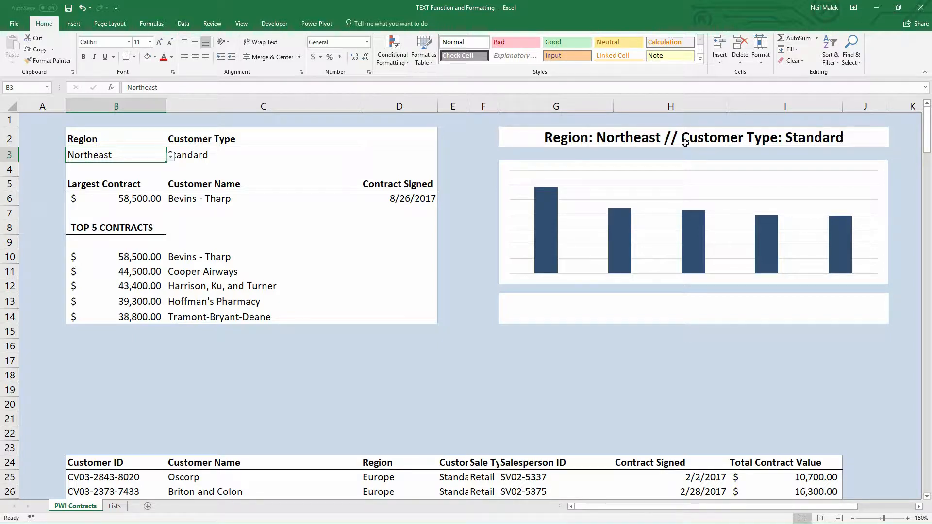
pyautogui.moveTo(605, 133)
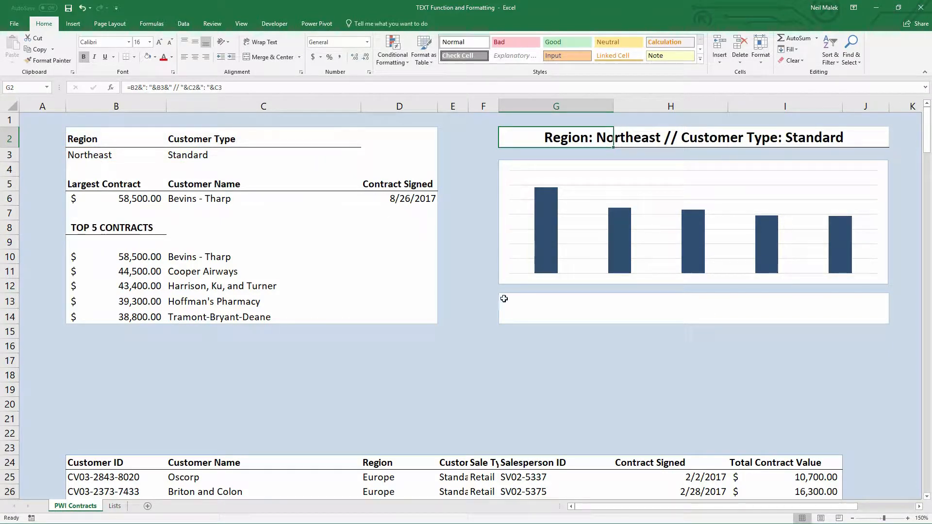
# Start a formula with = in the empty caption cell G13 under the chart
pyautogui.click(555, 300)
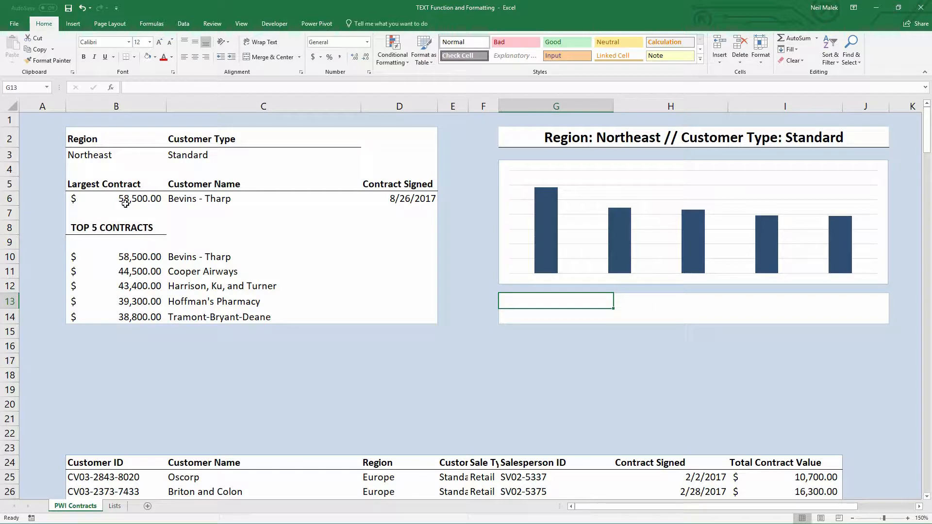
pyautogui.moveTo(143, 199)
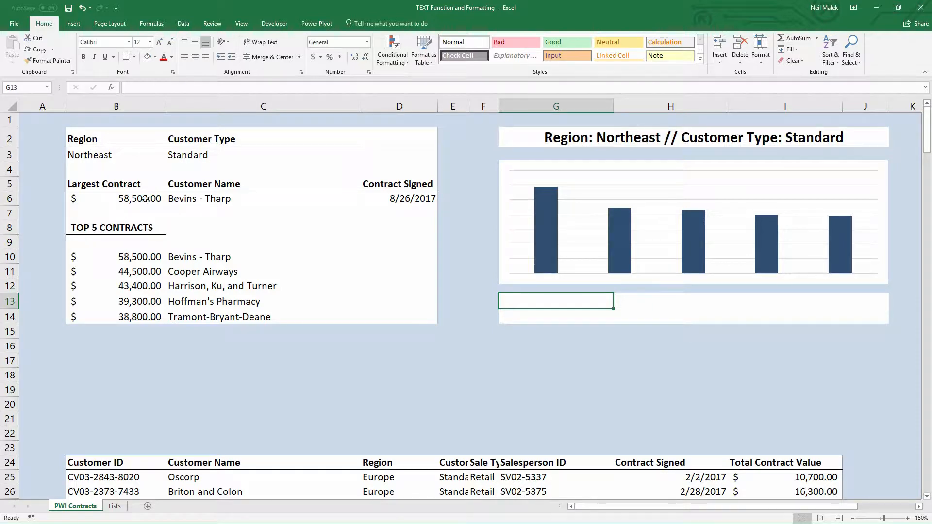
pyautogui.moveTo(224, 199)
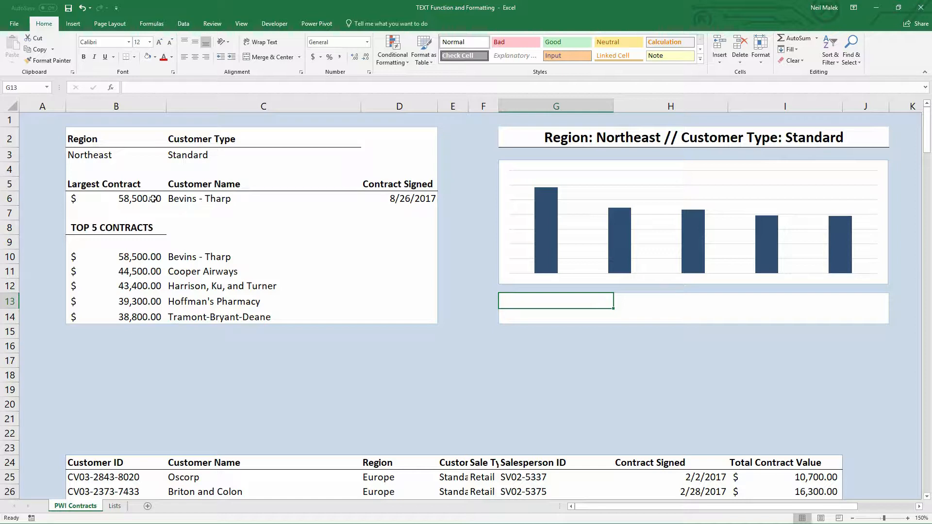
pyautogui.moveTo(138, 198)
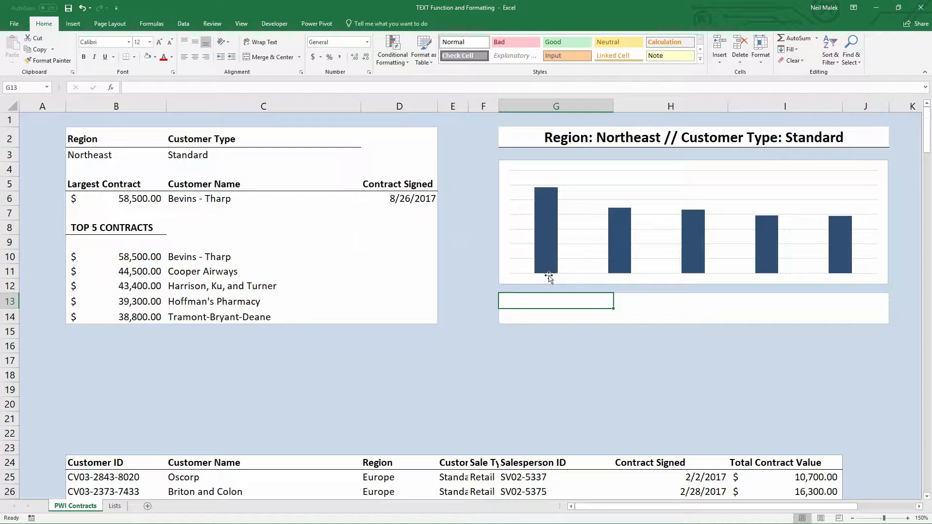
pyautogui.write('=')
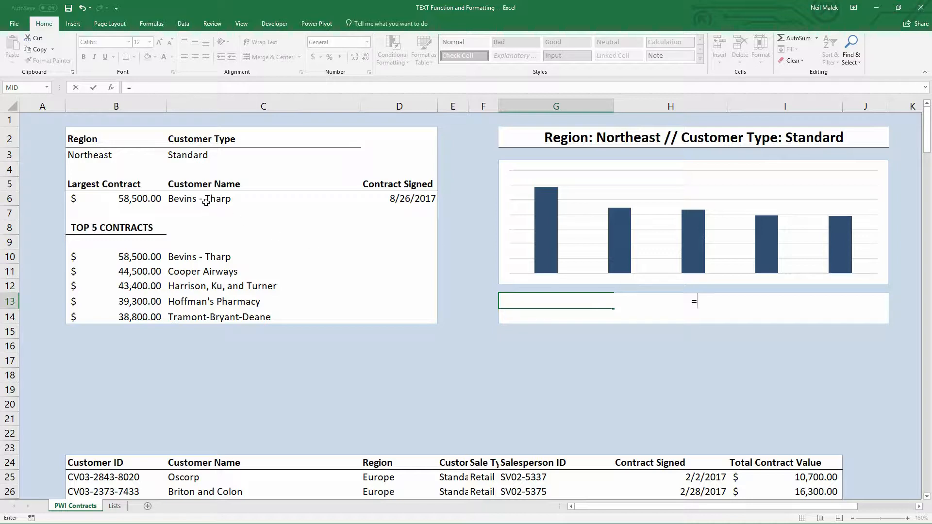
# Complete the caption =C6&": "&B6 so it reads Bevins - Tharp: 58500
pyautogui.click(202, 198)
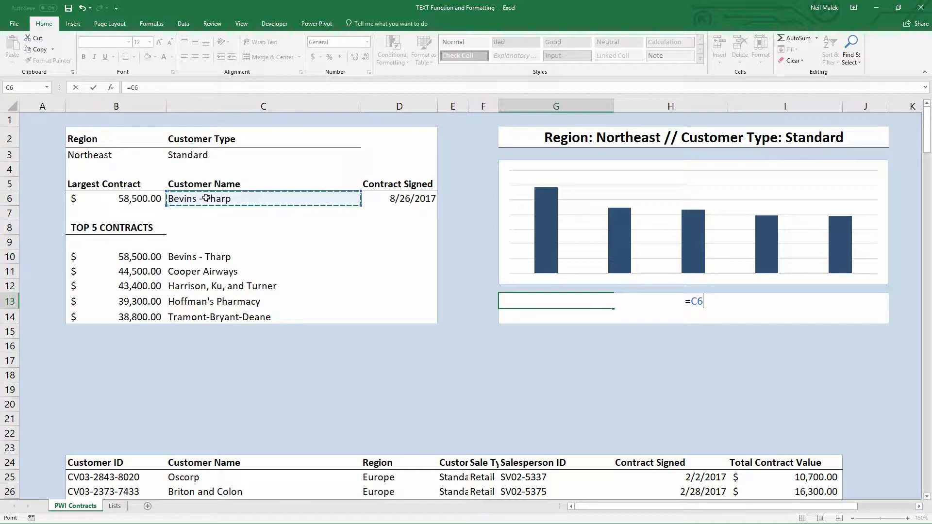
pyautogui.write('&": "&')
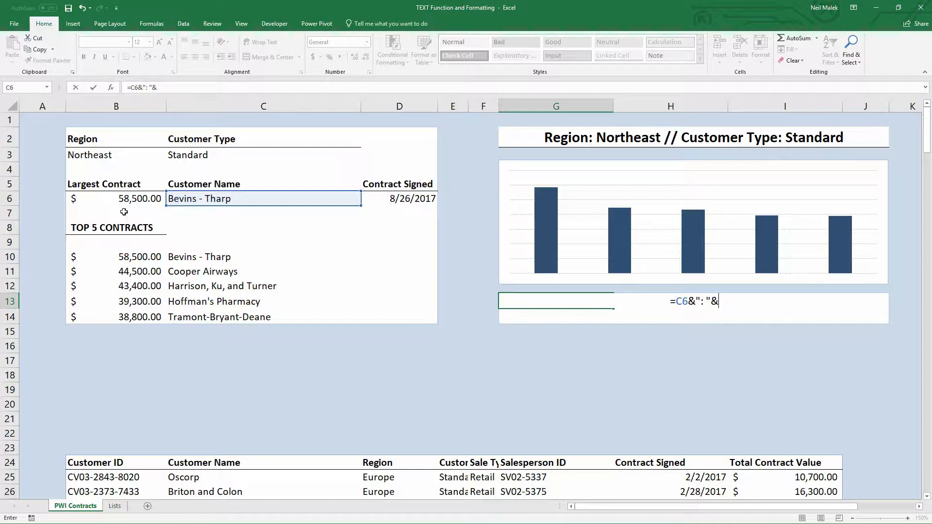
pyautogui.click(115, 198)
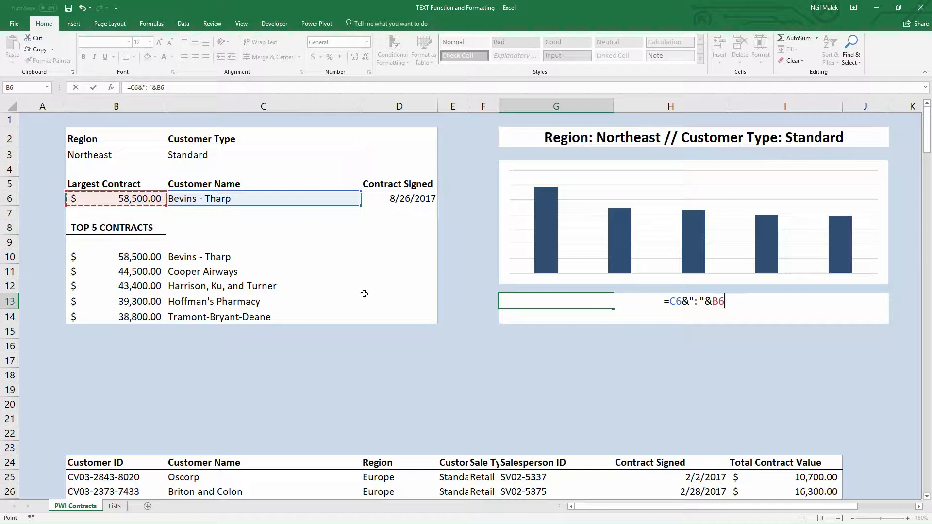
pyautogui.press('enter')
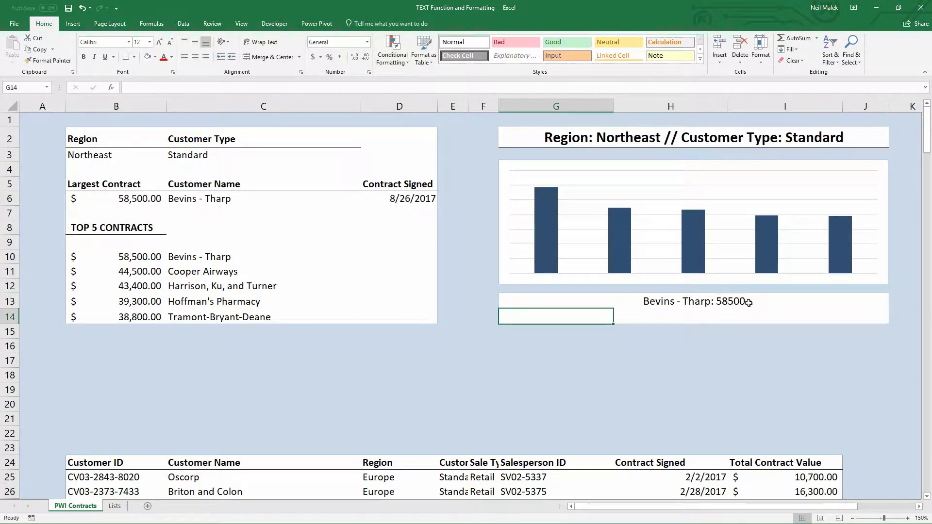
pyautogui.moveTo(752, 304)
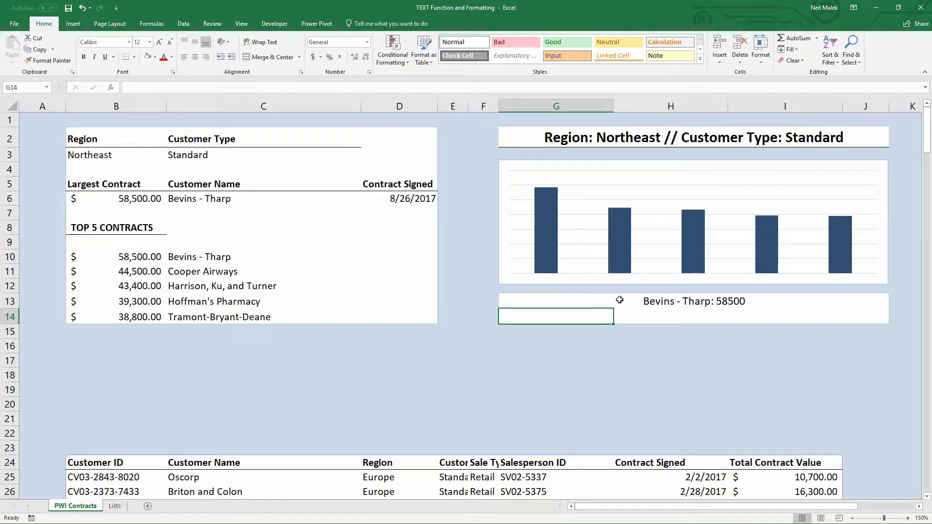
pyautogui.moveTo(392, 200)
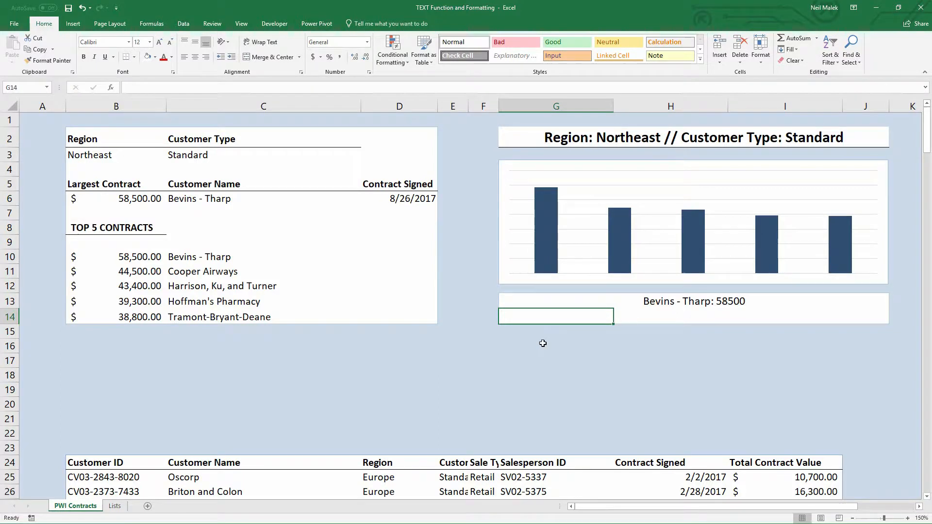
# Enter ="Signed: "&D6 in G14 so the line reads Signed: 42973
pyautogui.write('=')
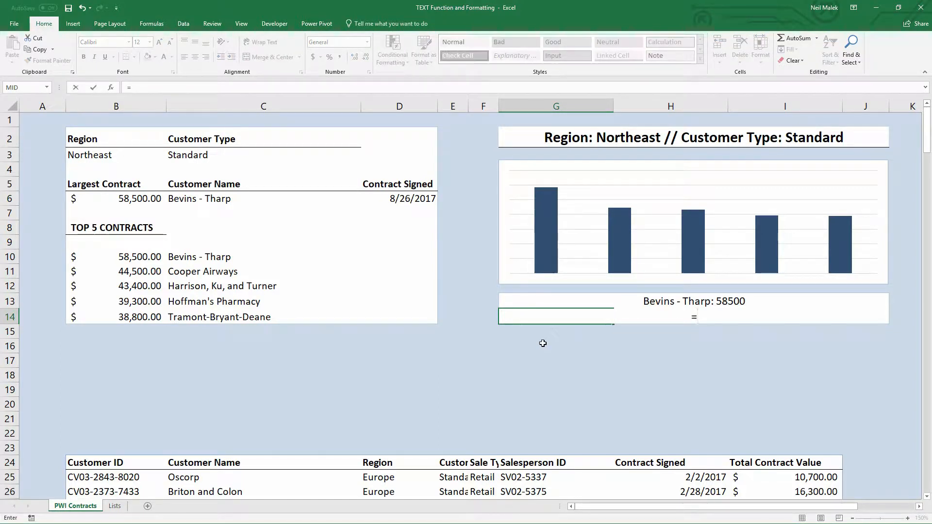
pyautogui.write('S')
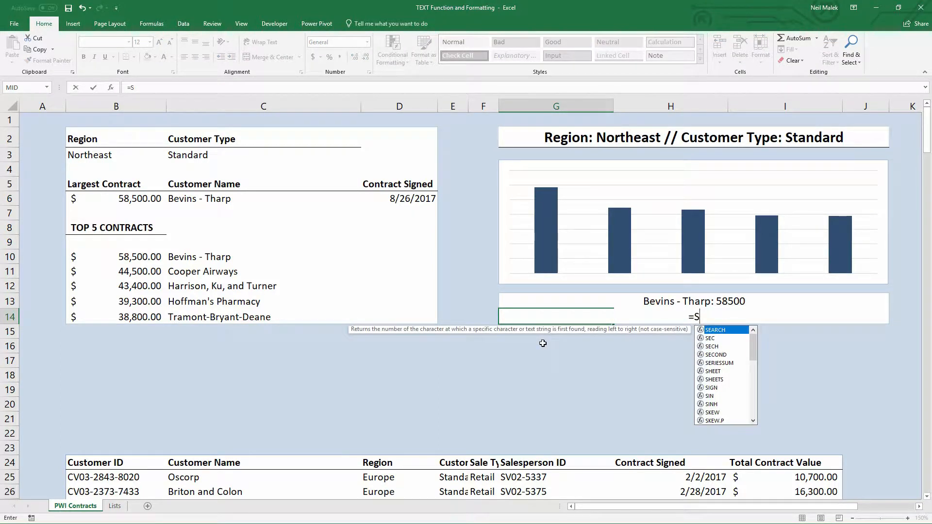
pyautogui.write('"Signed:')
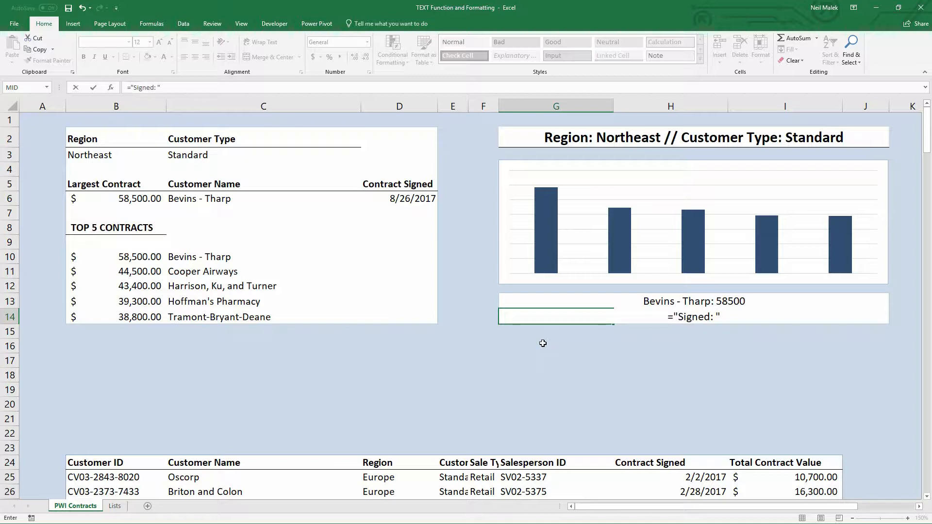
pyautogui.write('&')
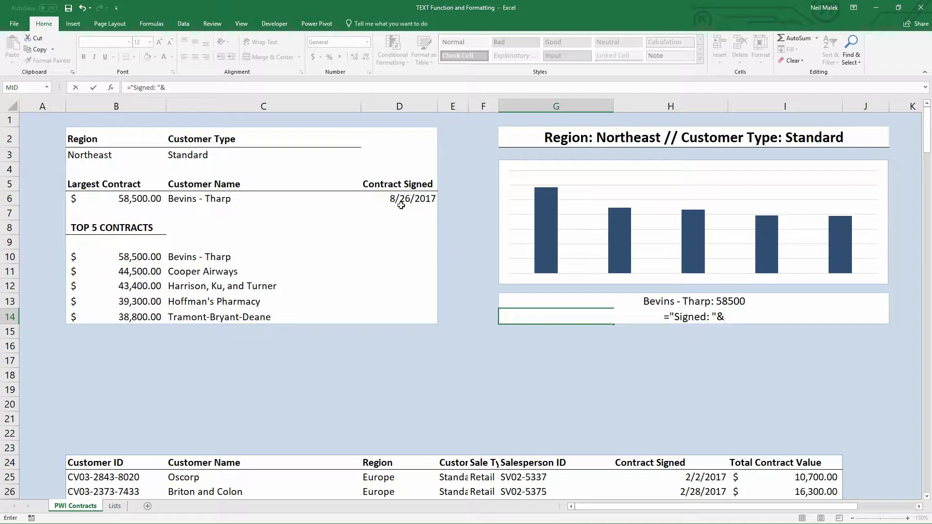
pyautogui.click(399, 198)
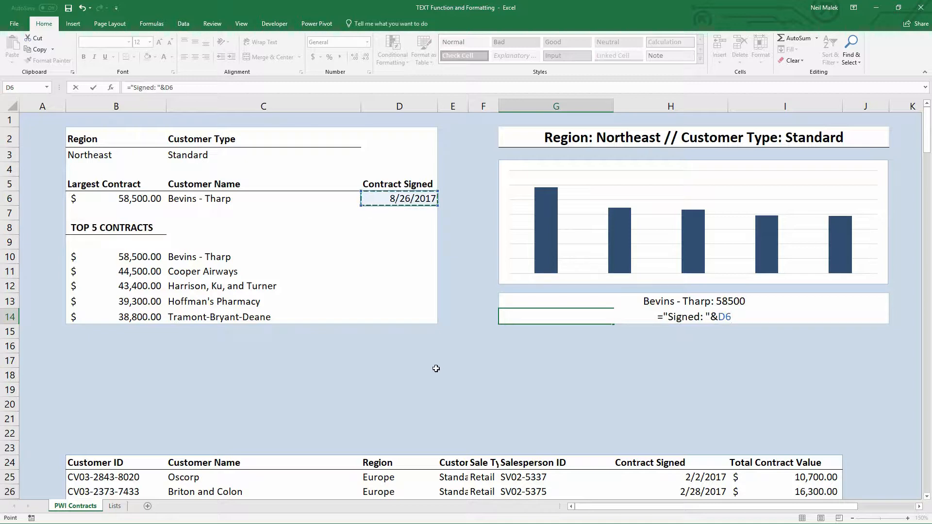
pyautogui.press('Enter')
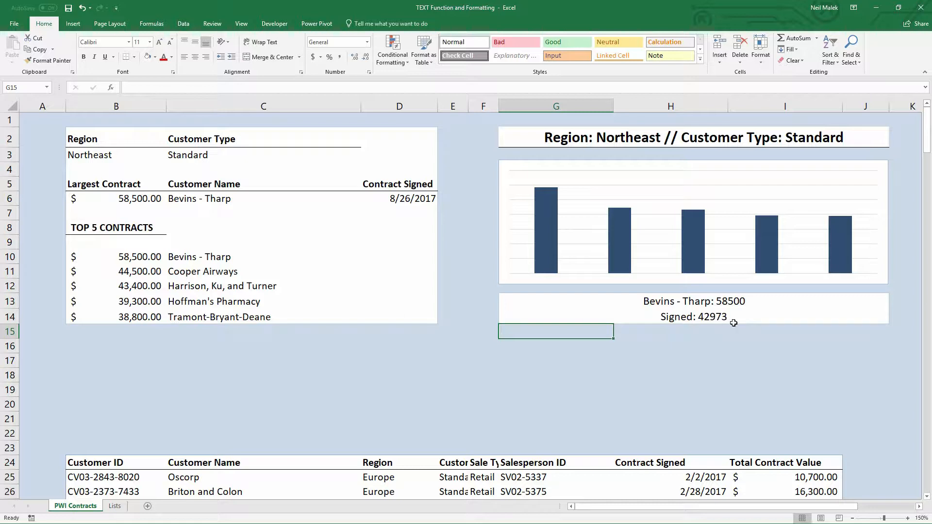
pyautogui.moveTo(726, 322)
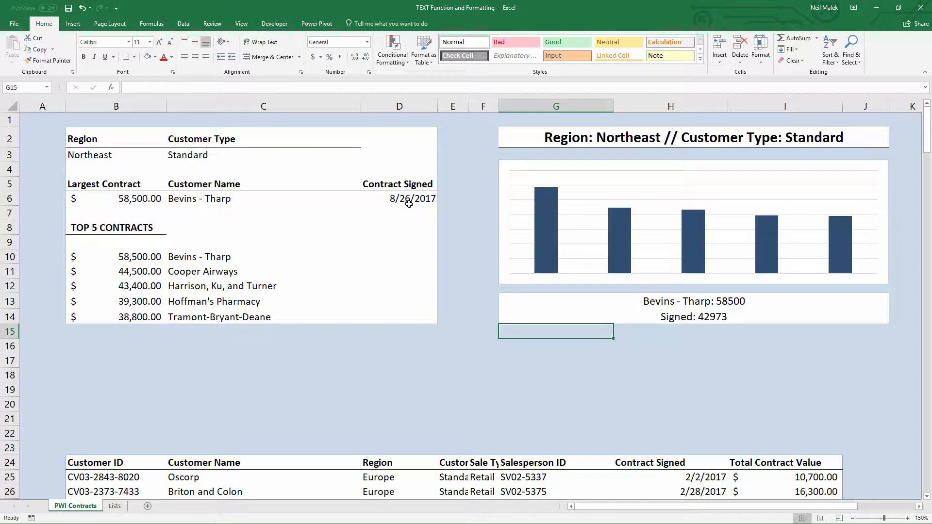
pyautogui.click(399, 198)
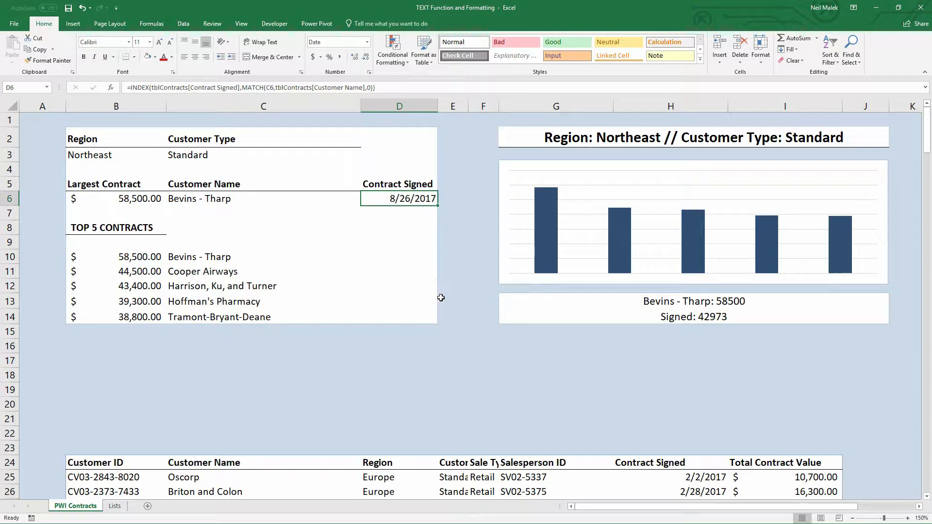
pyautogui.moveTo(234, 213)
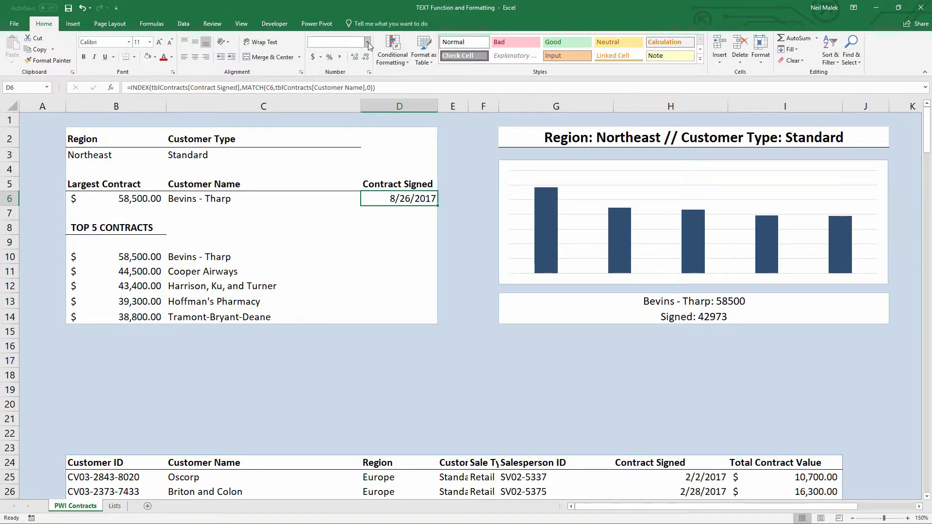
pyautogui.click(367, 42)
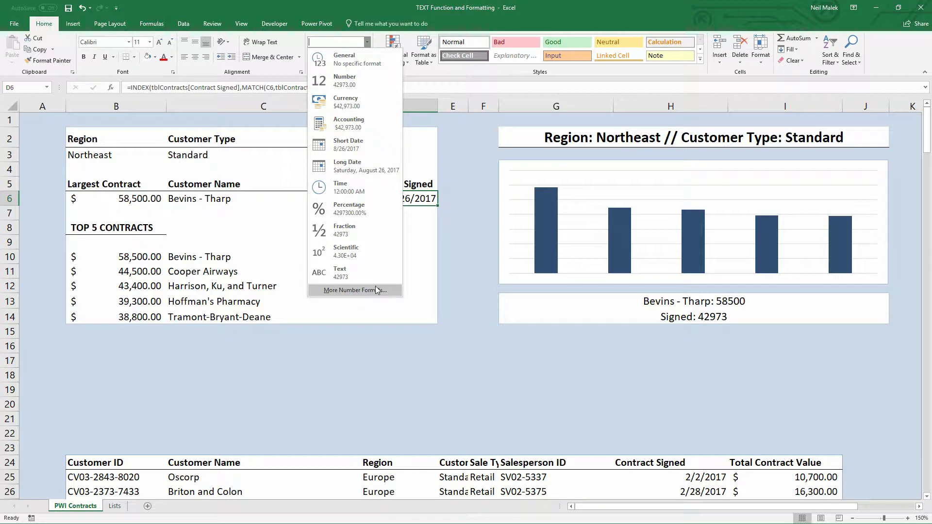
pyautogui.click(348, 143)
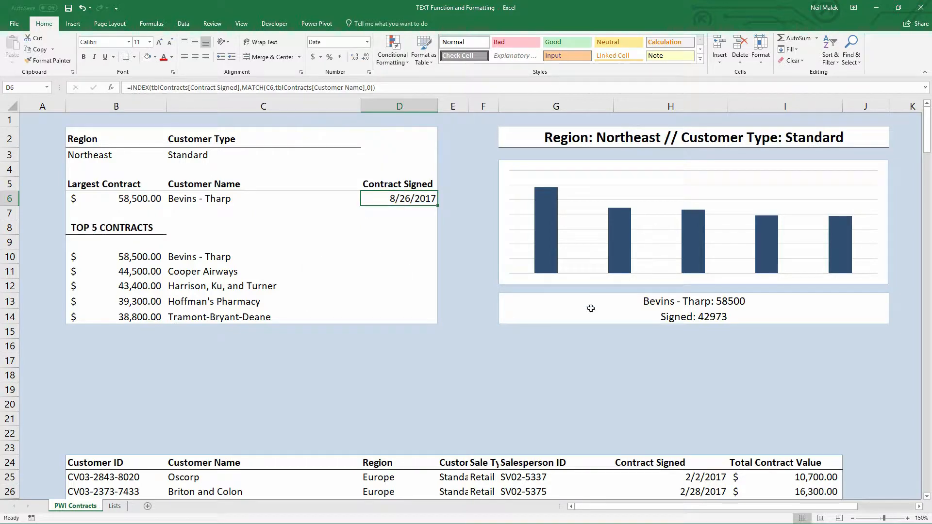
pyautogui.click(555, 300)
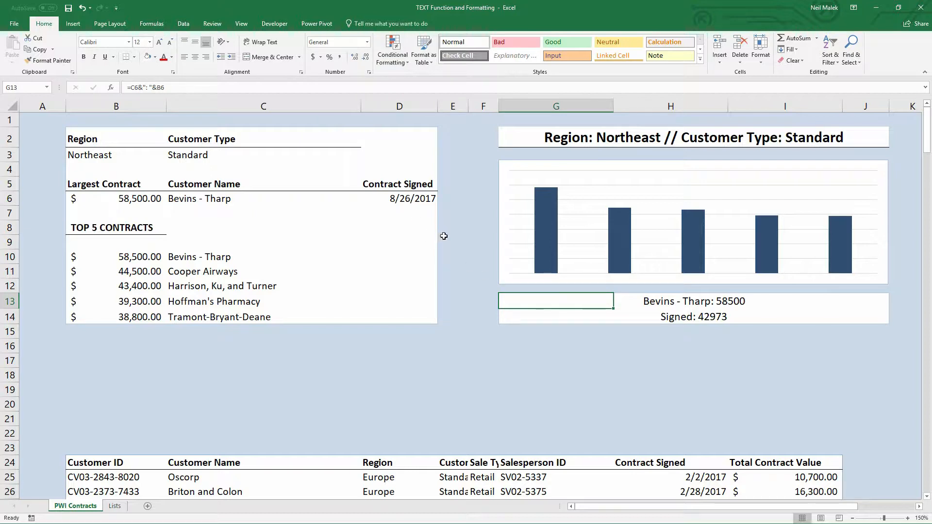
pyautogui.moveTo(659, 313)
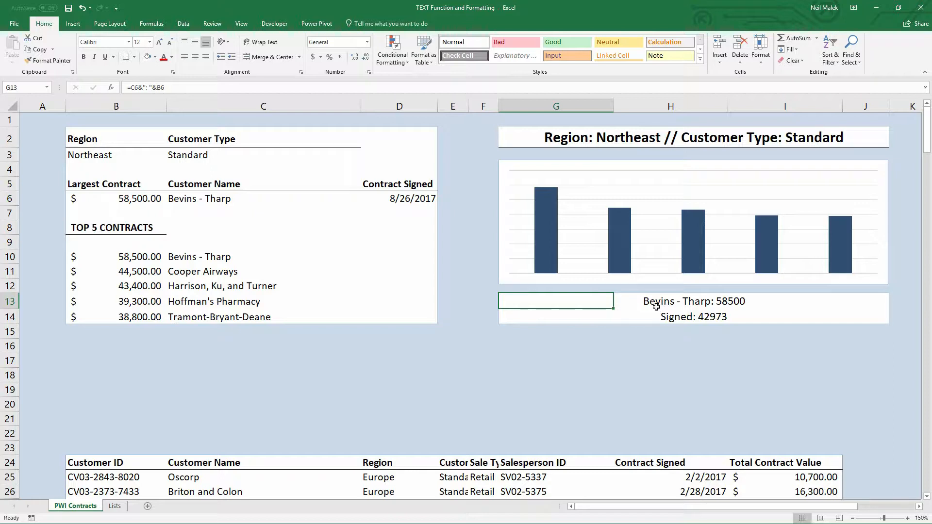
# Wrap B6 in TEXT(B6,"$ 0.0, K") so the caption reads Bevins - Tharp: $ 58.5 K
pyautogui.doubleClick(555, 301)
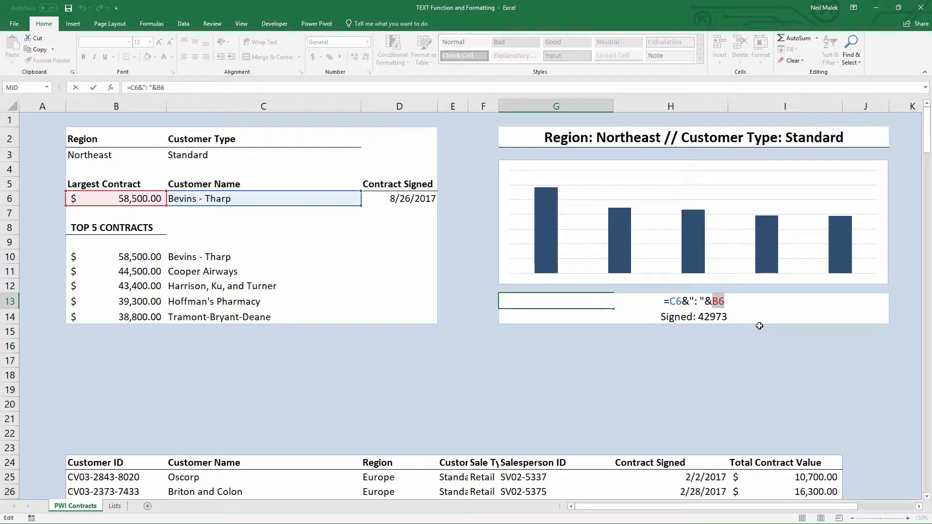
pyautogui.write('tex')
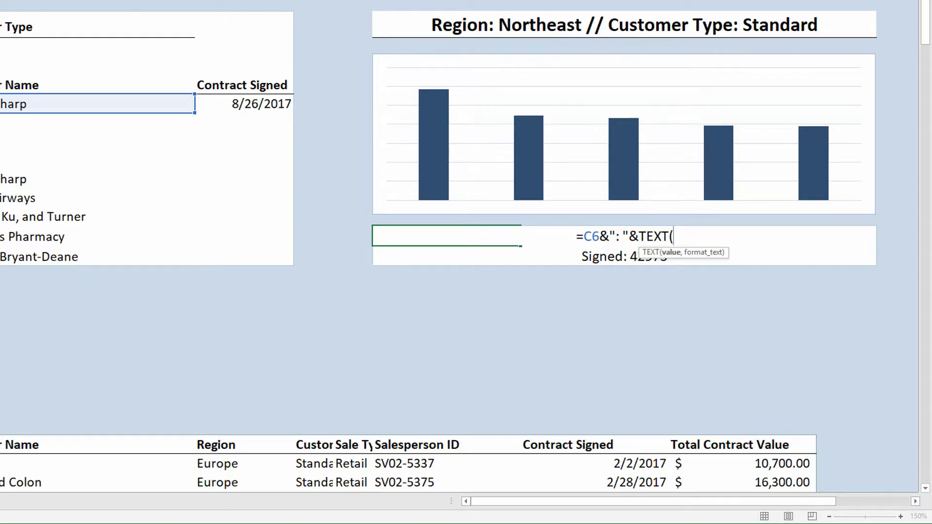
pyautogui.write('B6')
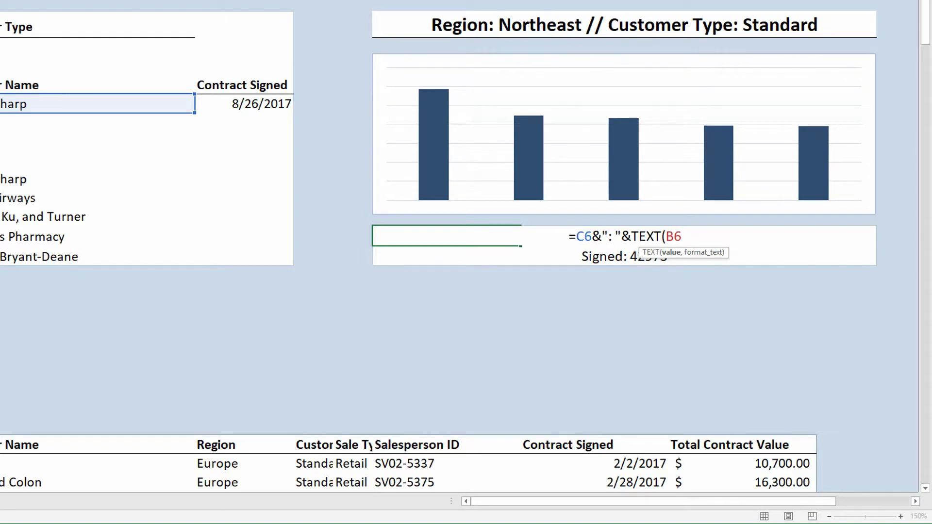
pyautogui.write(',')
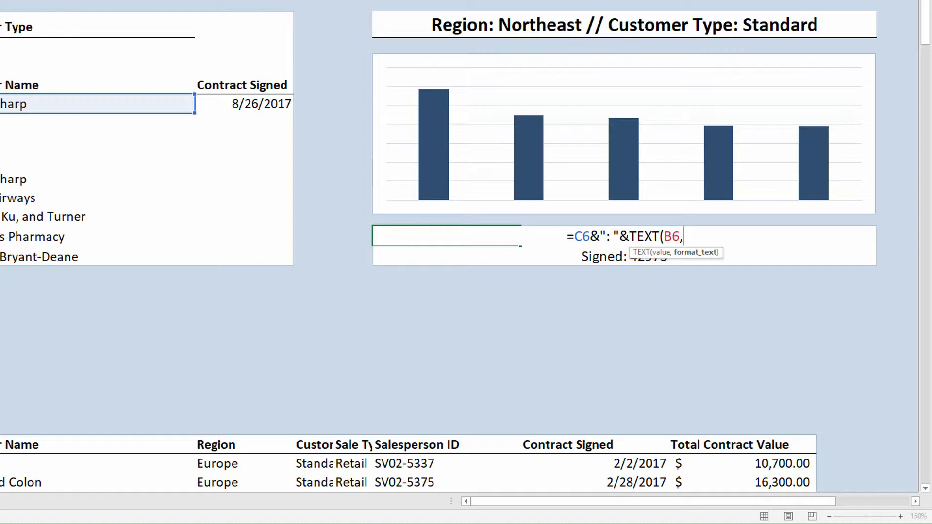
pyautogui.write('"')
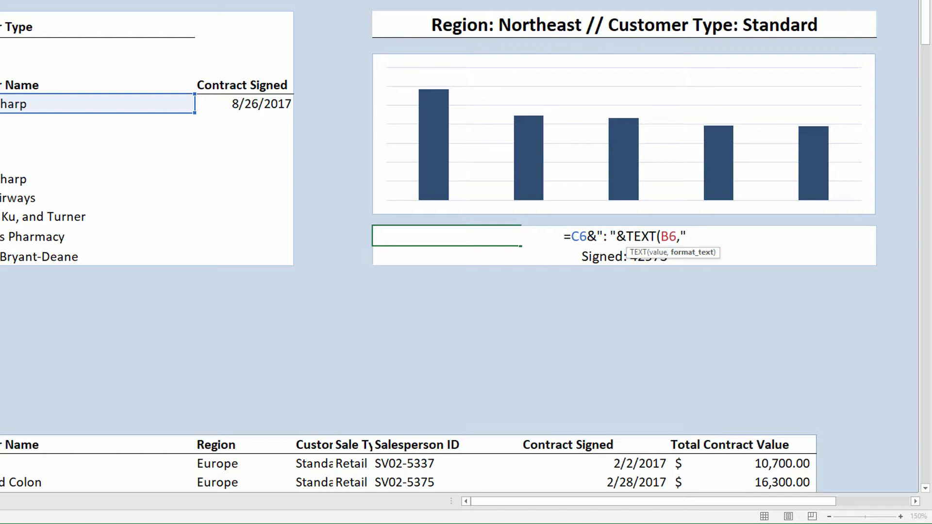
pyautogui.write('$')
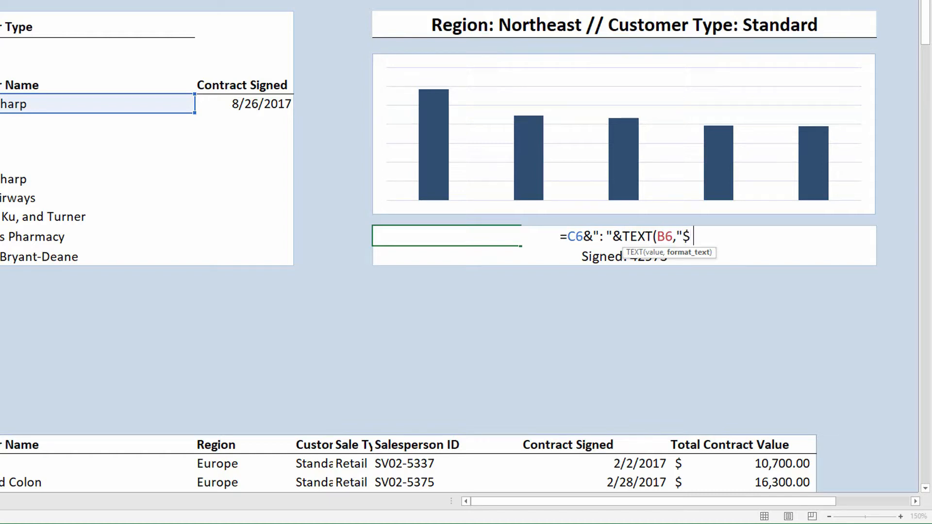
pyautogui.write('0.0')
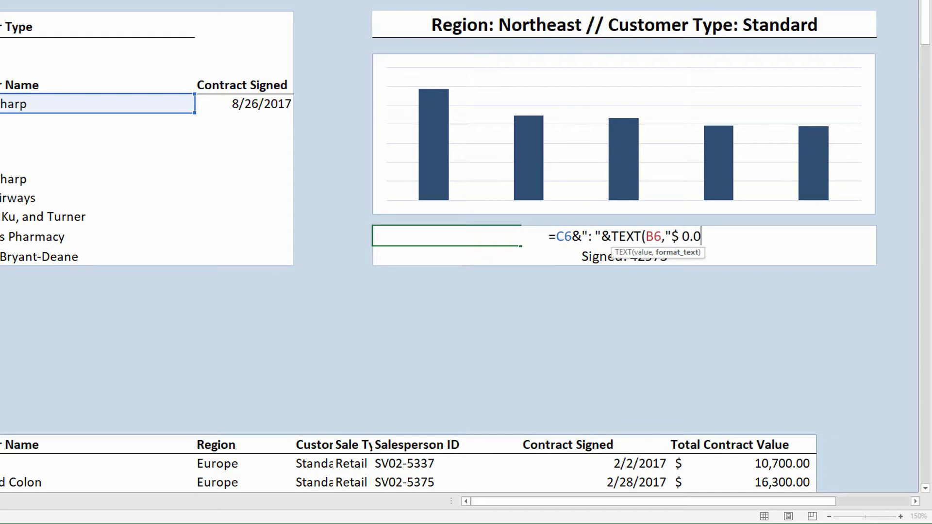
pyautogui.write(', K')
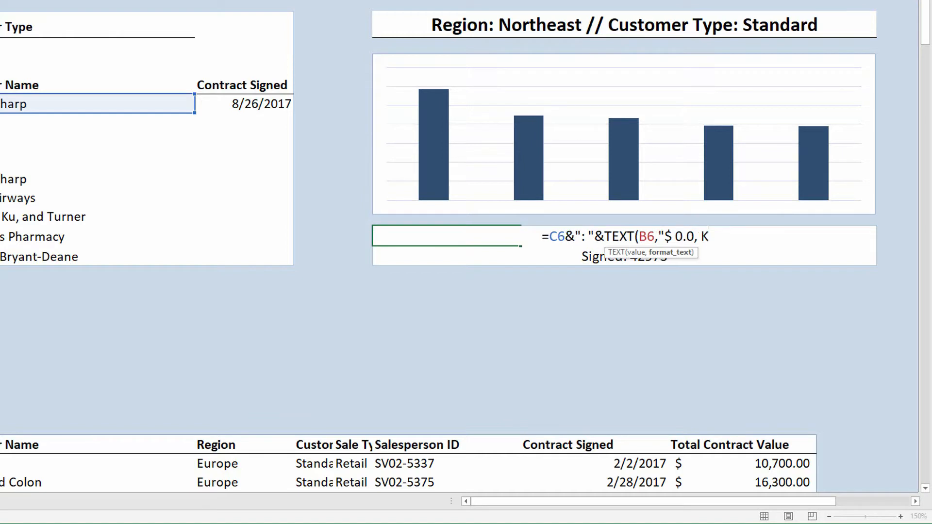
pyautogui.write('"')
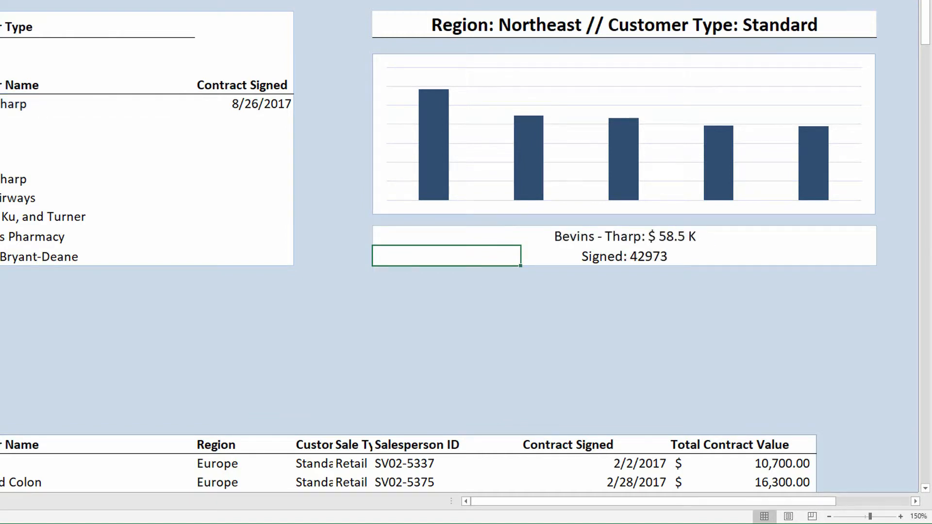
pyautogui.moveTo(686, 247)
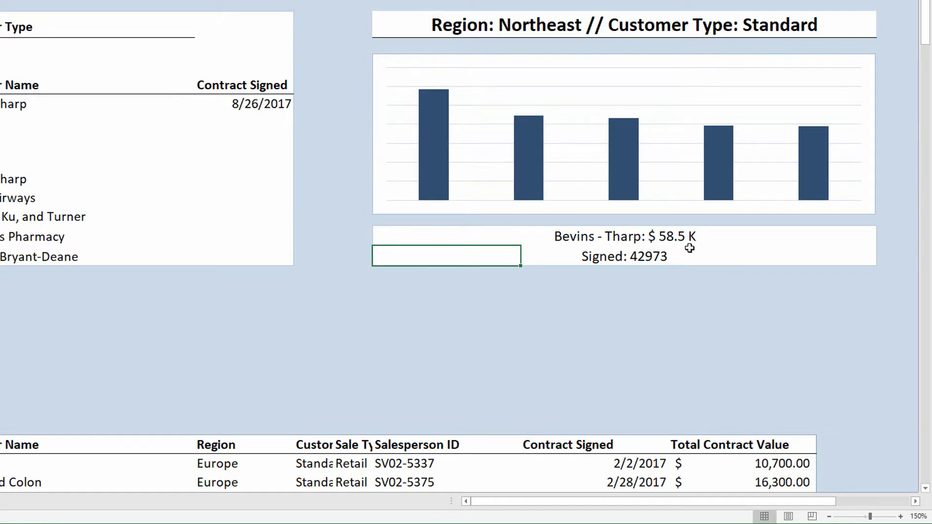
pyautogui.moveTo(702, 242)
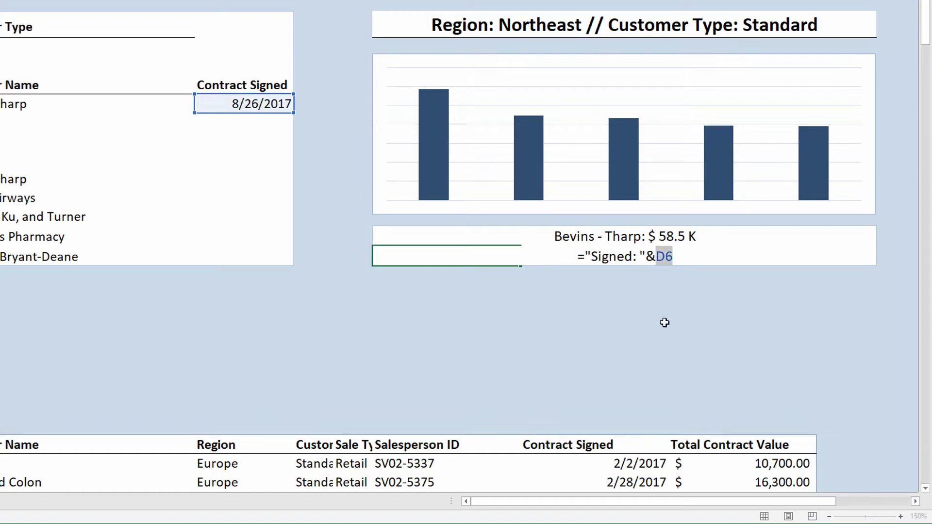
# Wrap D6 in TEXT(D6,"mmmm yyyy") so the line reads Signed: August 2017
pyautogui.write('tex')
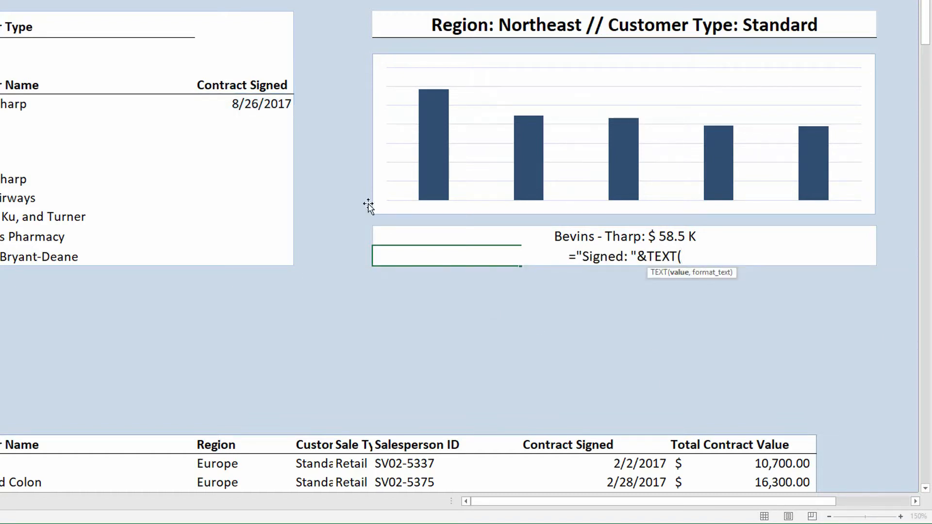
pyautogui.click(243, 104)
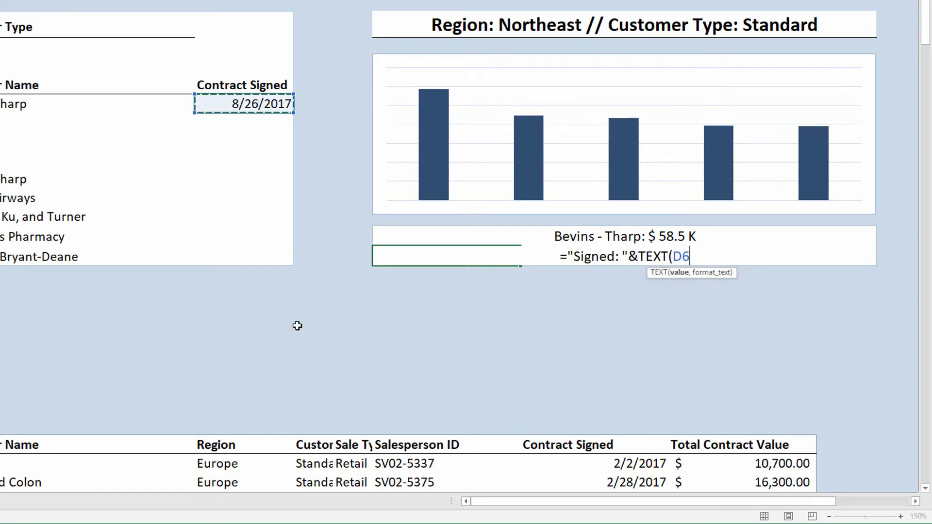
pyautogui.write(',')
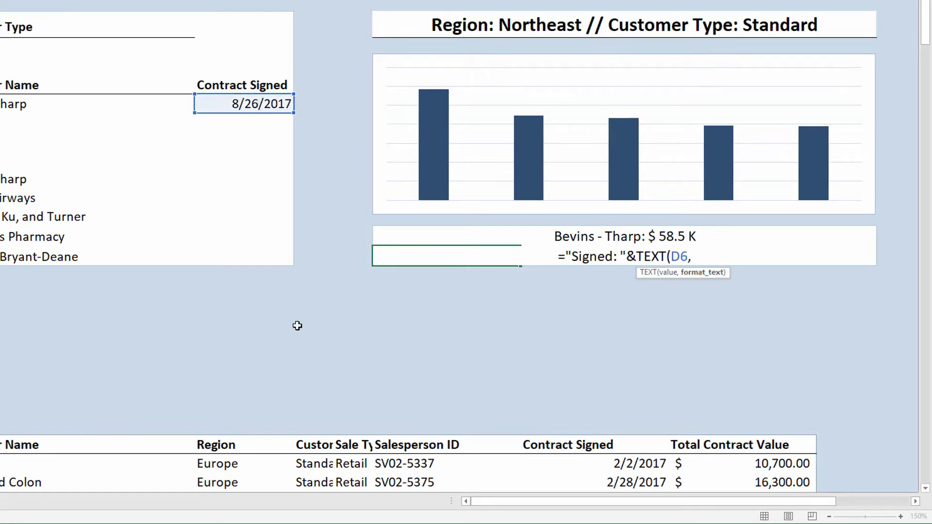
pyautogui.write(',"')
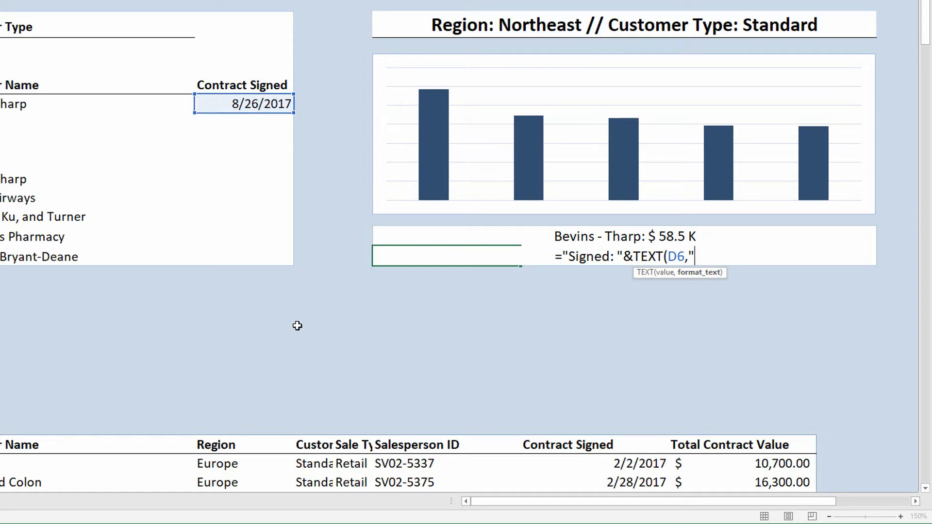
pyautogui.write('mmmm')
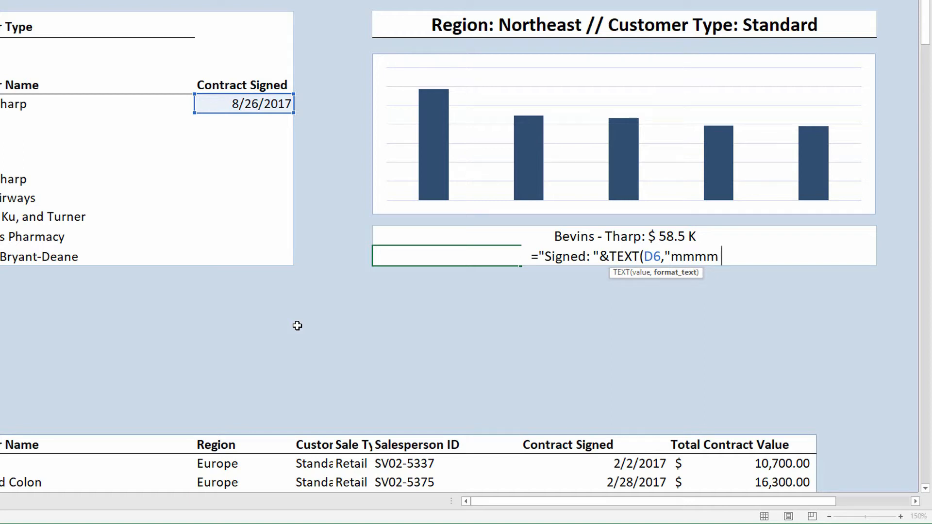
pyautogui.write('yyyy')
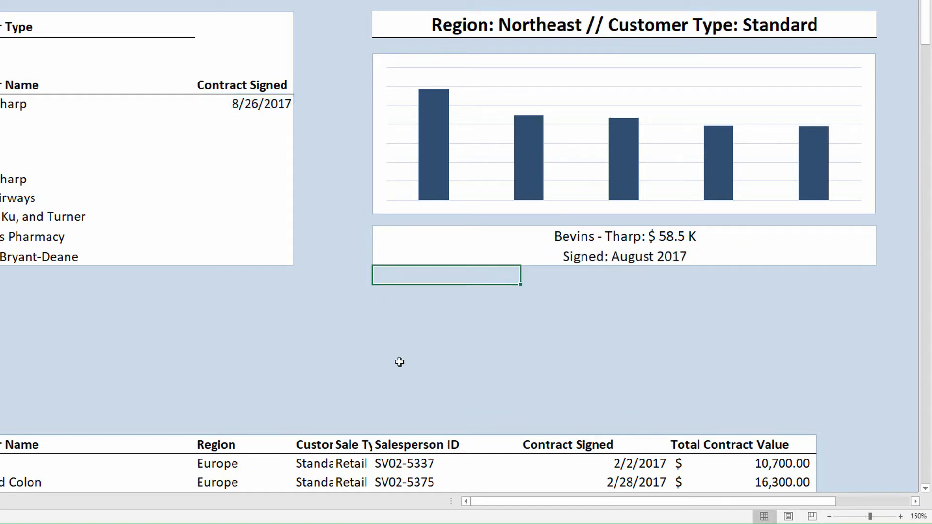
pyautogui.moveTo(679, 266)
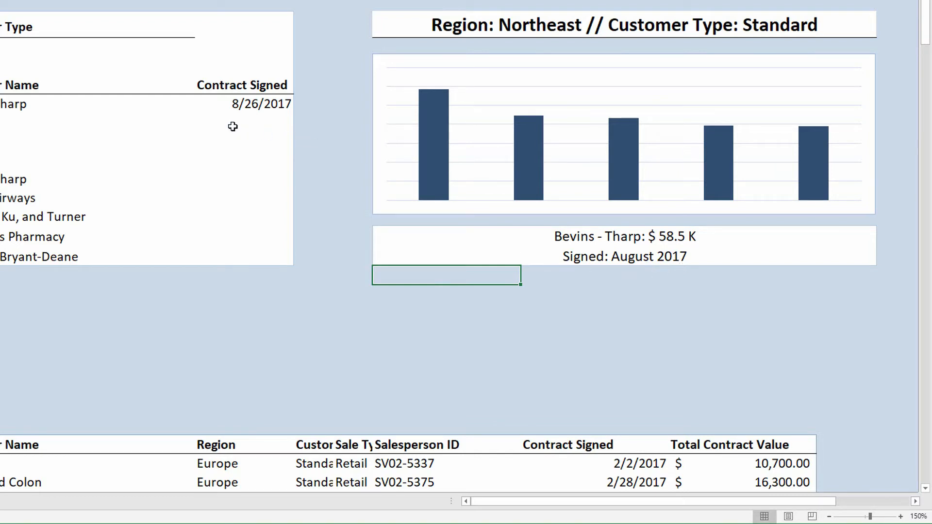
pyautogui.moveTo(308, 117)
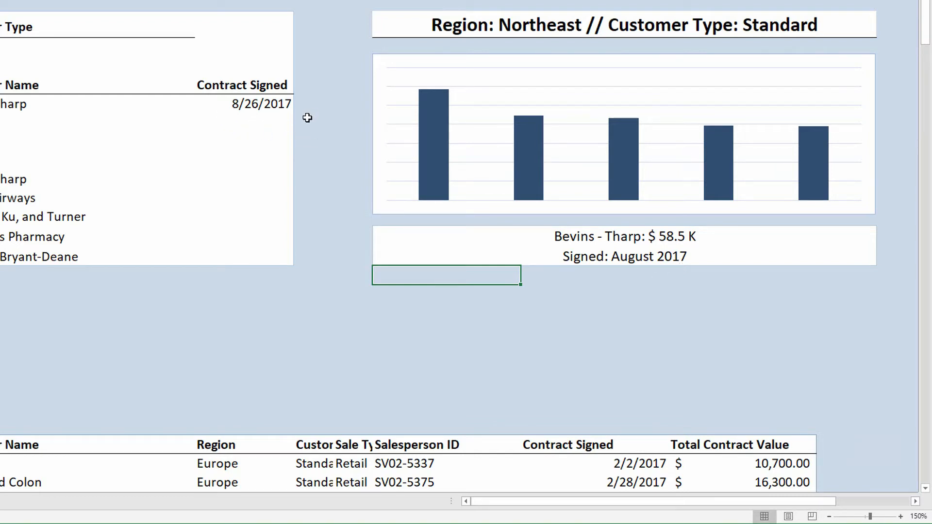
pyautogui.moveTo(291, 117)
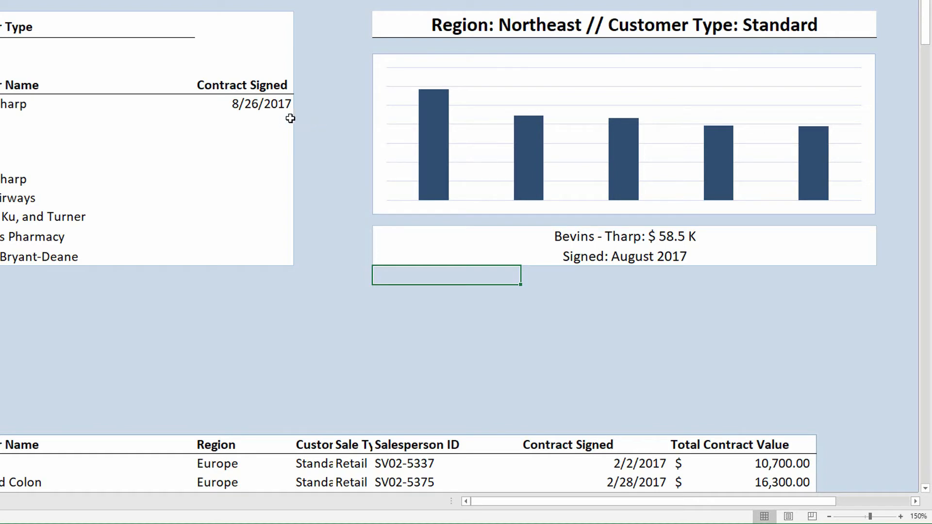
pyautogui.moveTo(401, 211)
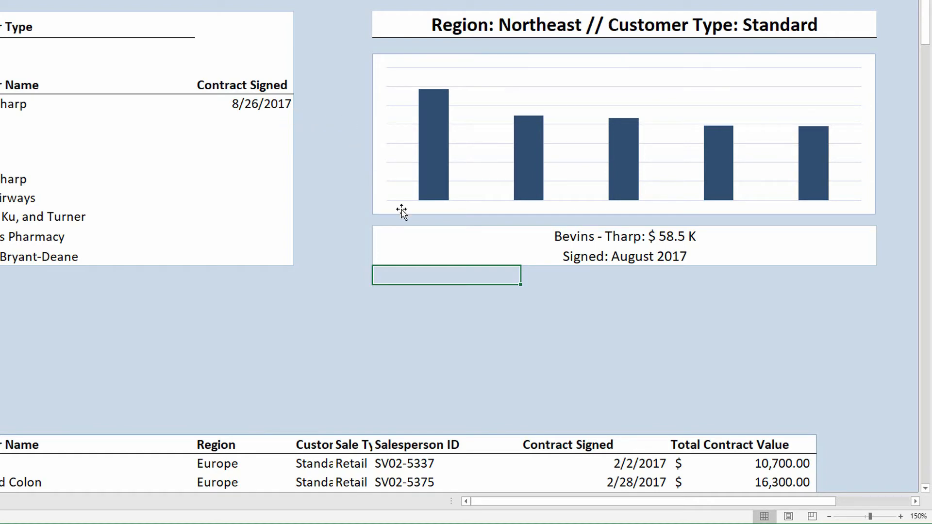